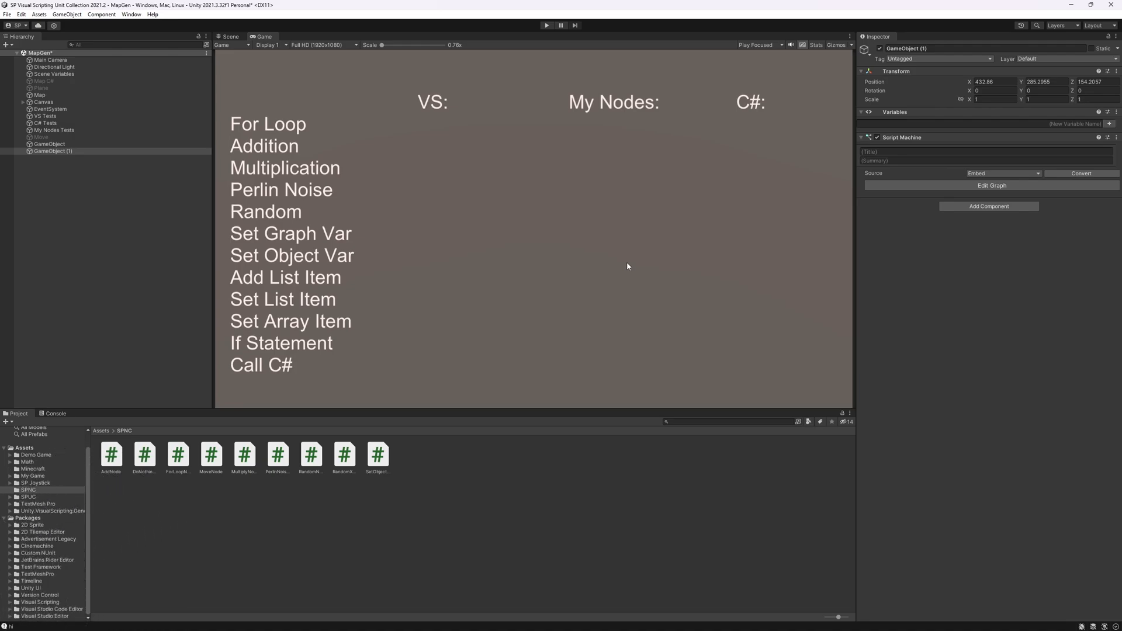
mouse_move(610, 235)
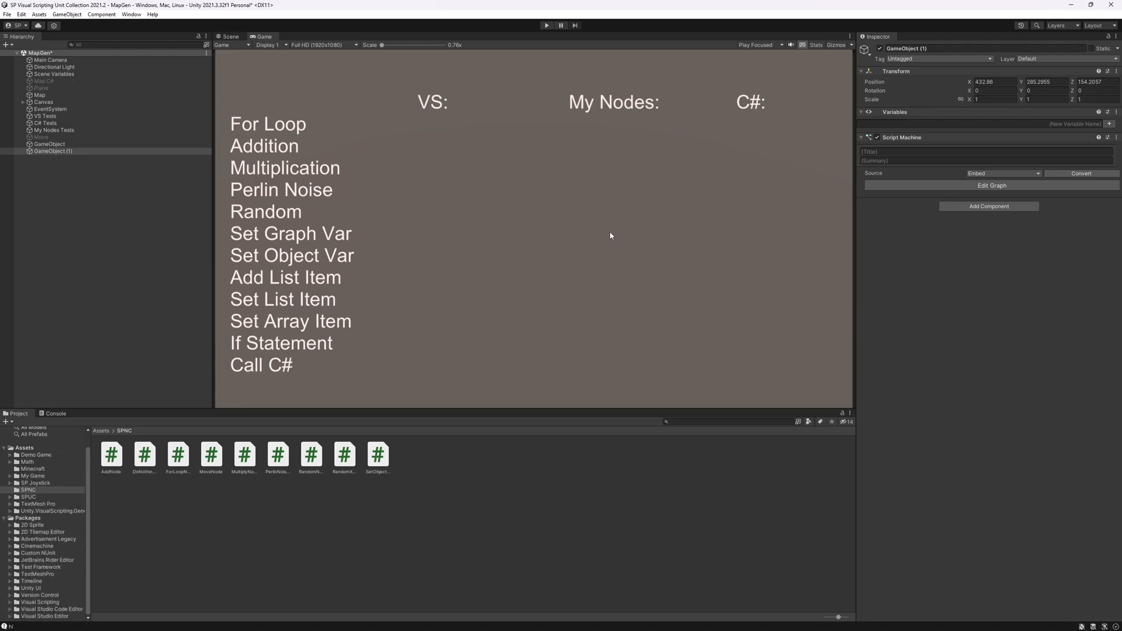
mouse_move(576, 221)
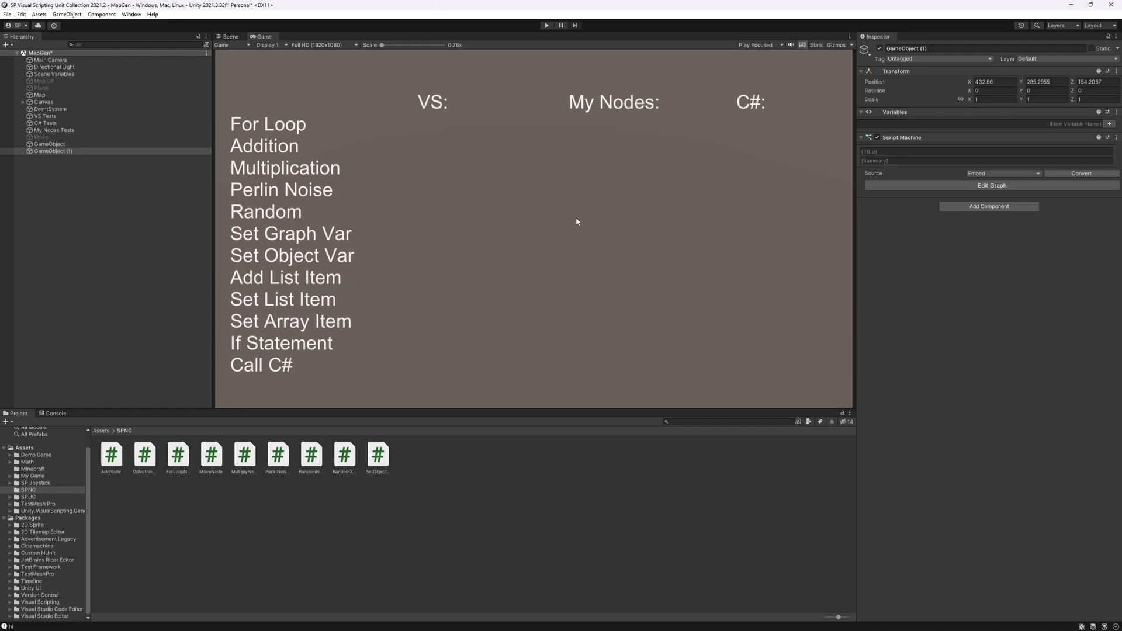
mouse_move(481, 211)
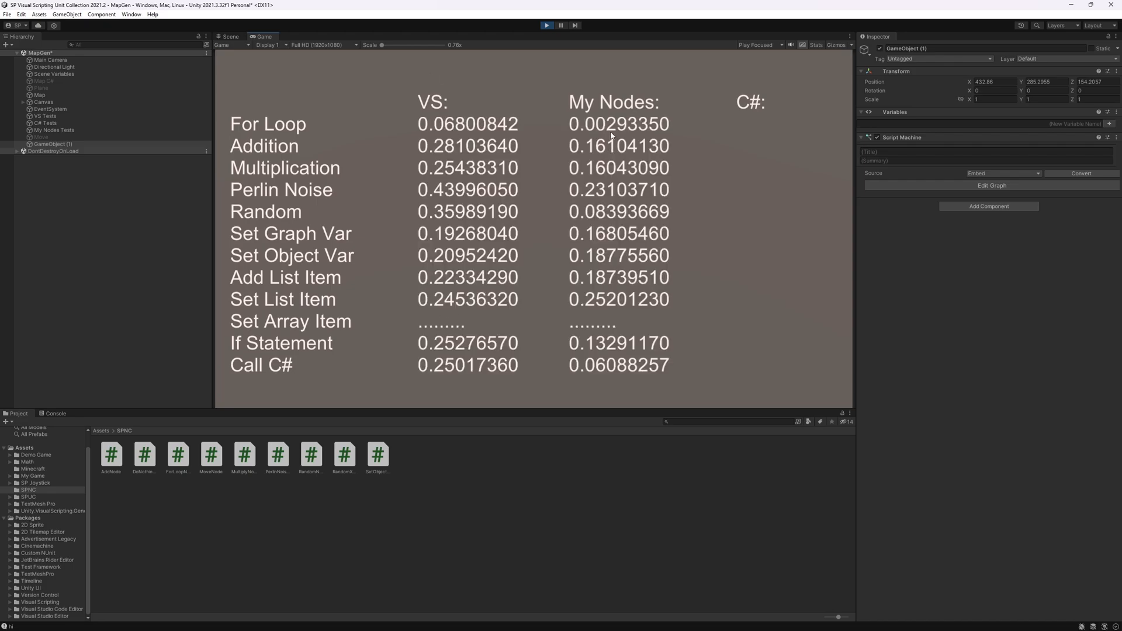
mouse_move(615, 310)
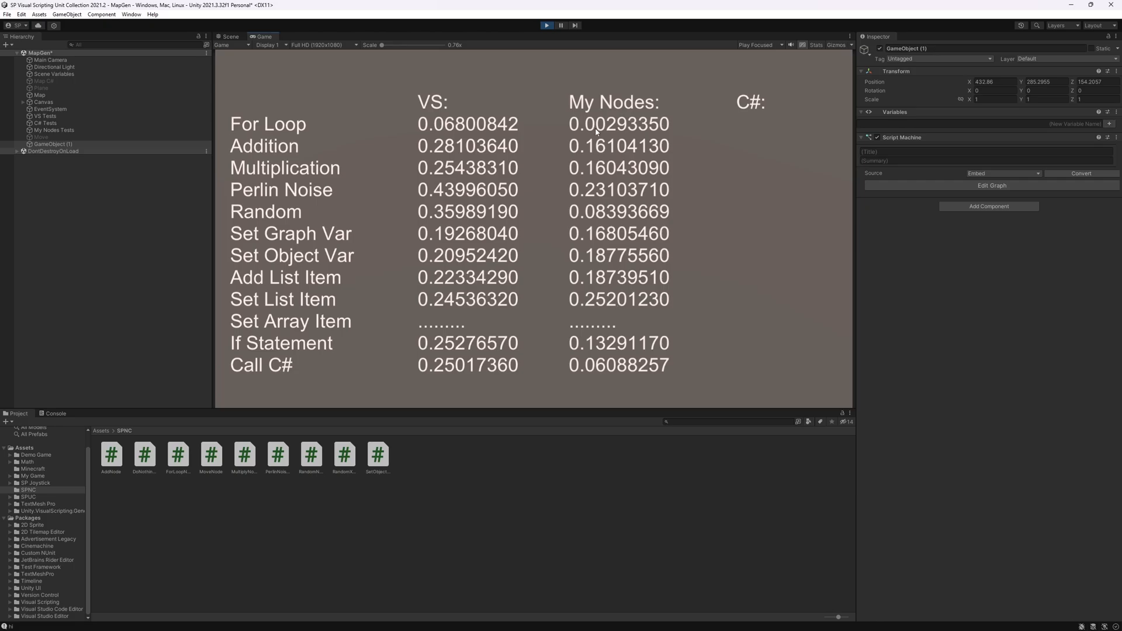
mouse_move(562, 136)
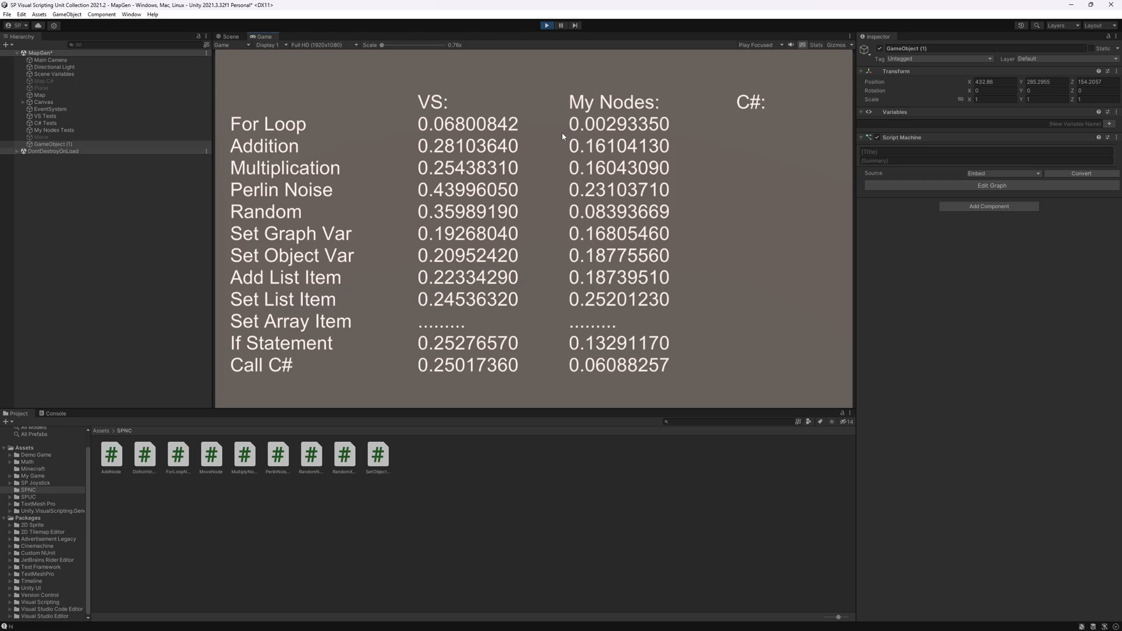
mouse_move(551, 138)
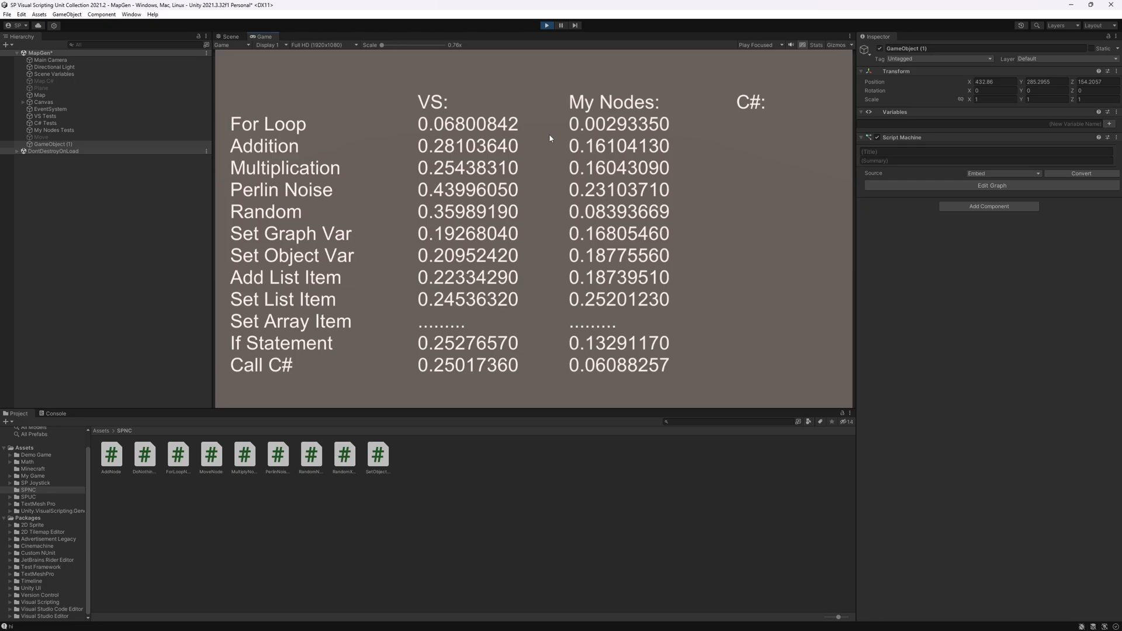
mouse_move(585, 131)
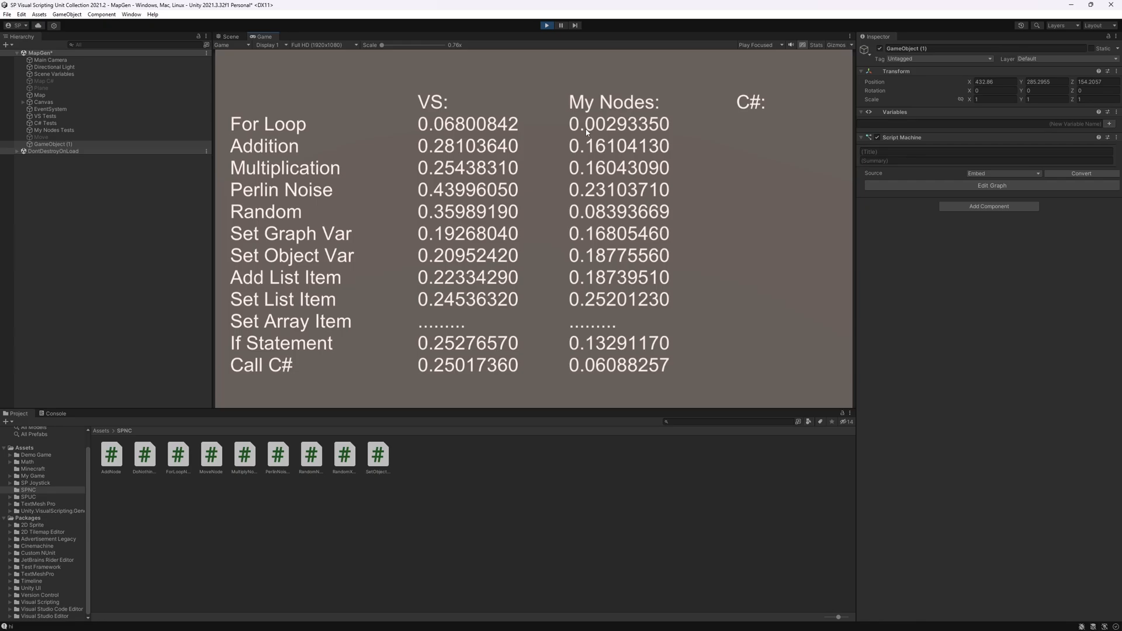
- Select VS Tests to show its variables, 99999 iteration count and VSTest script graph
click(44, 116)
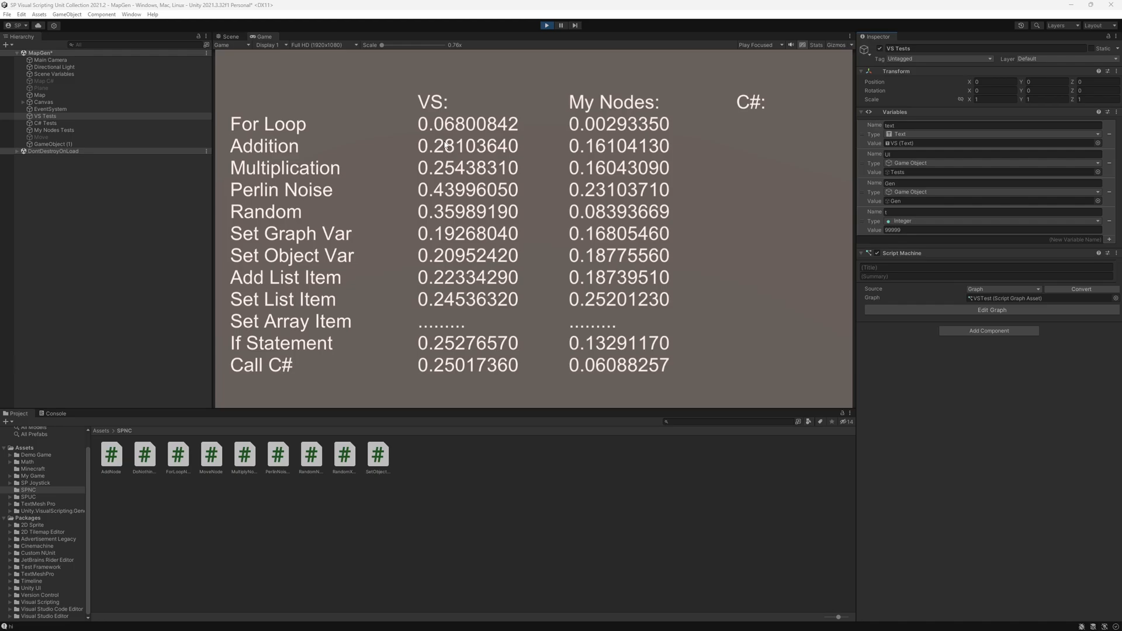
mouse_move(568, 136)
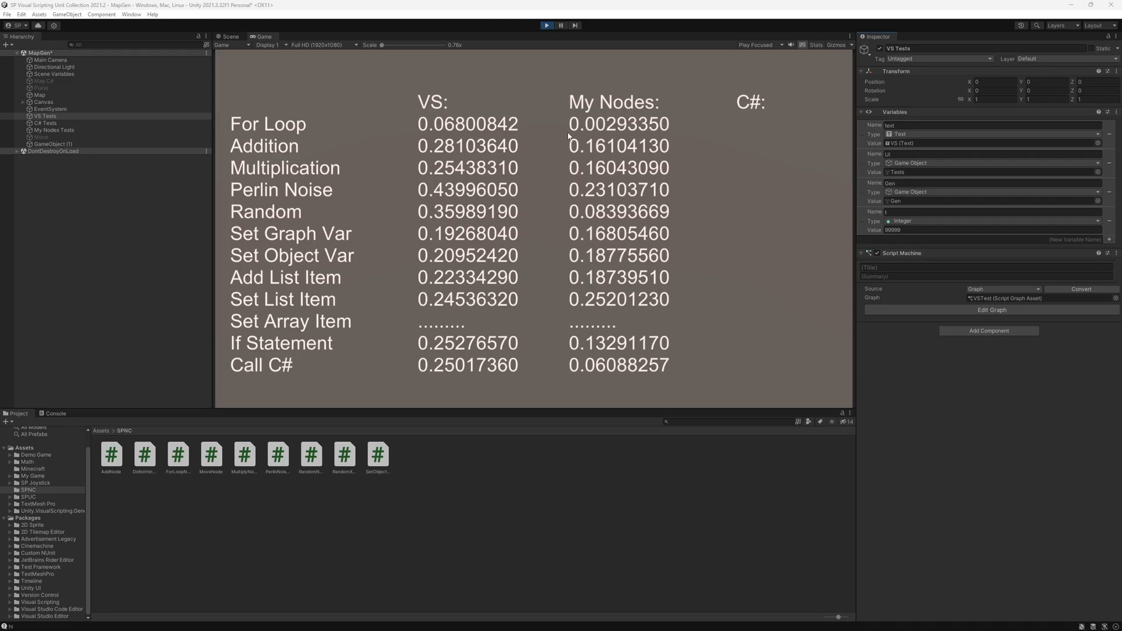
mouse_move(566, 134)
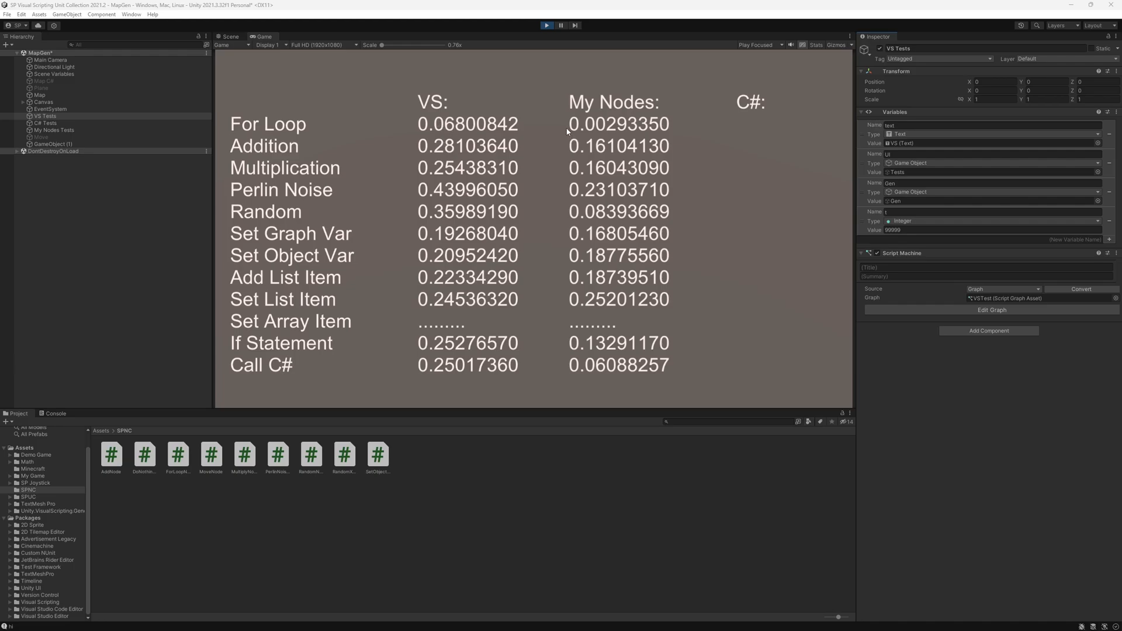
mouse_move(606, 130)
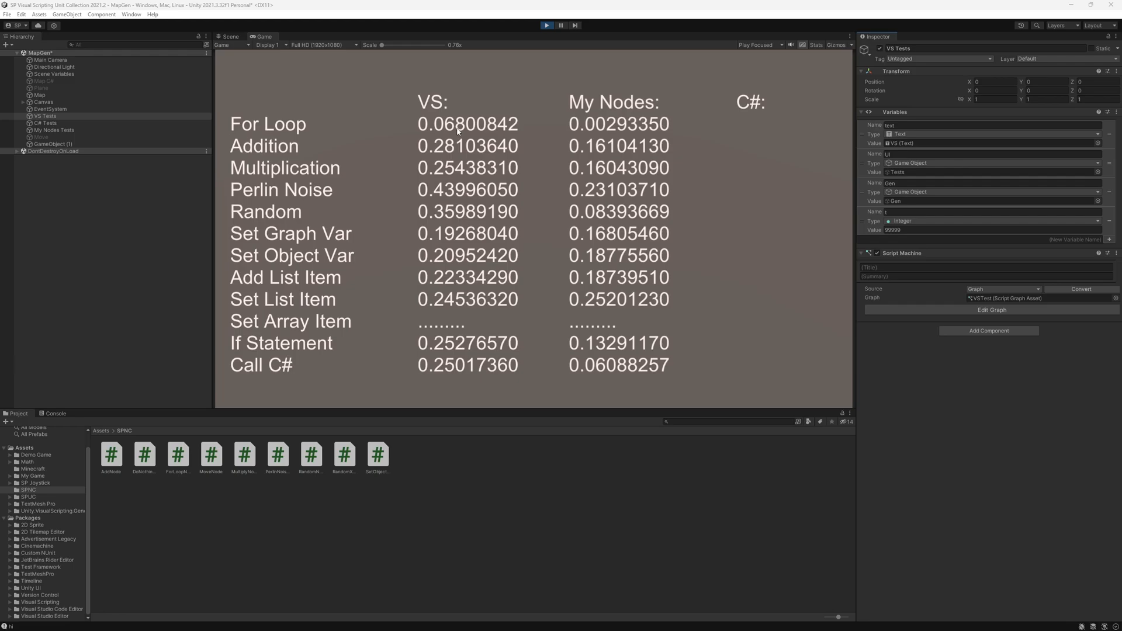
mouse_move(597, 269)
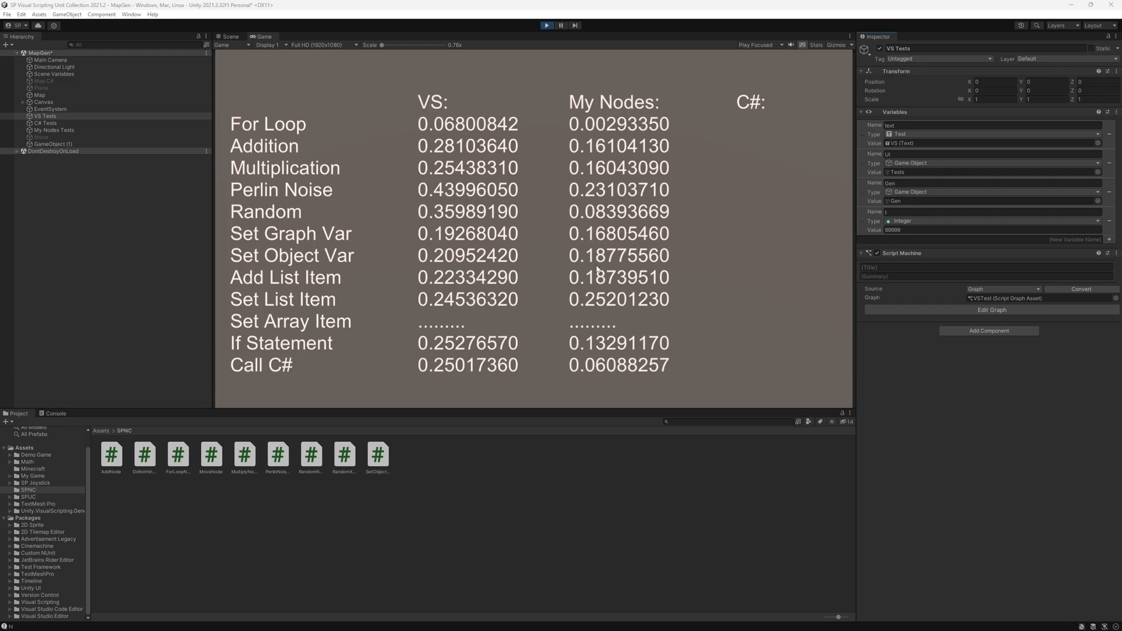
mouse_move(584, 150)
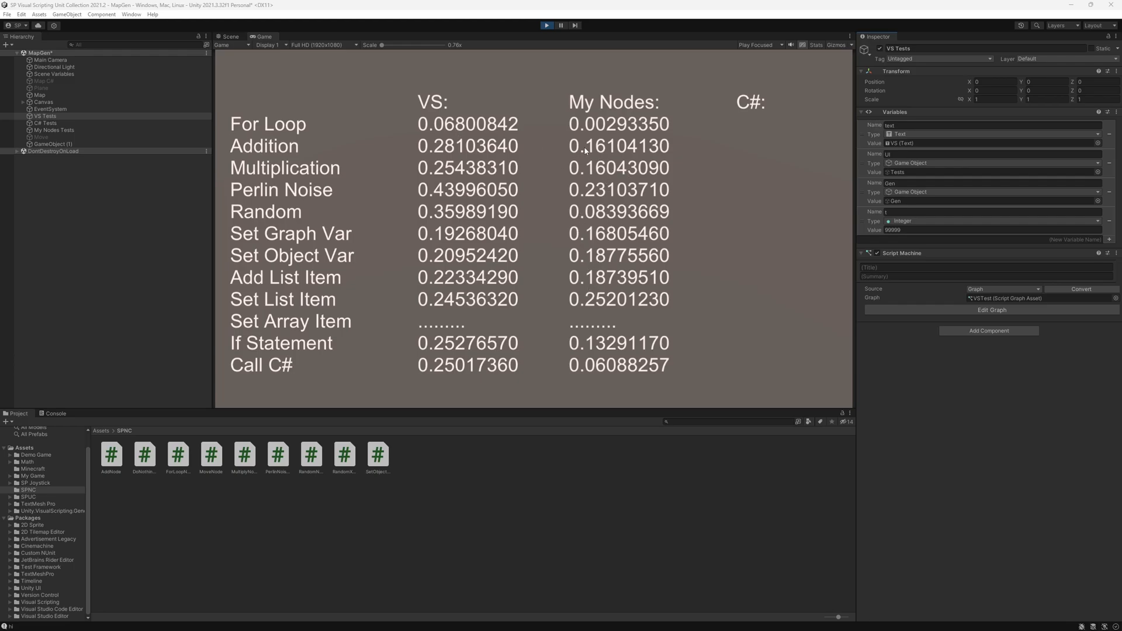
mouse_move(594, 299)
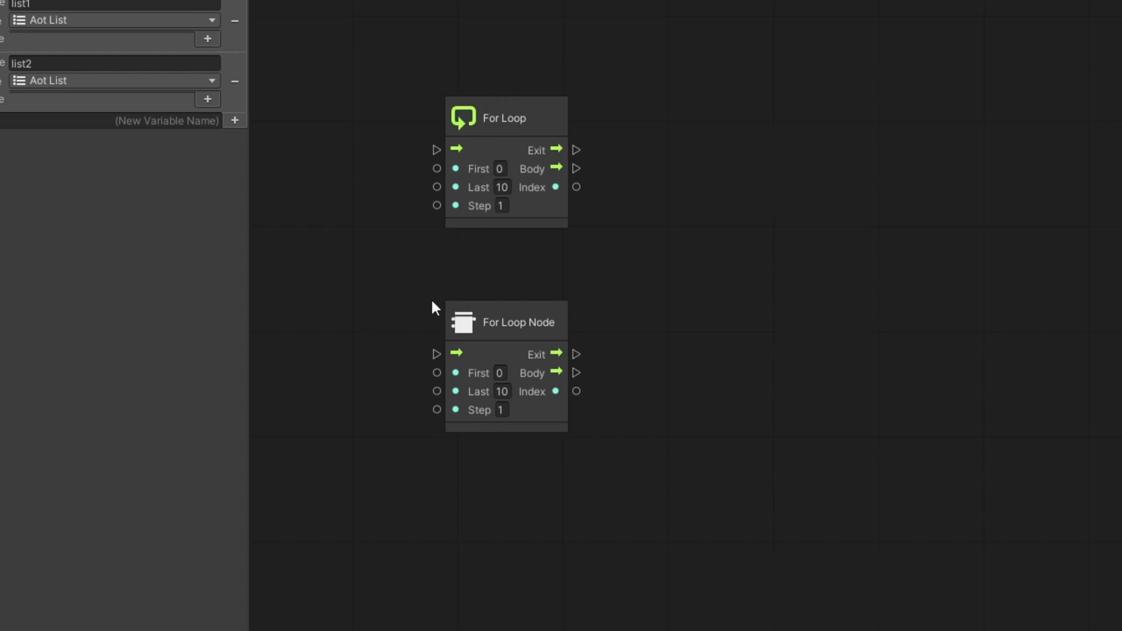
mouse_move(383, 9)
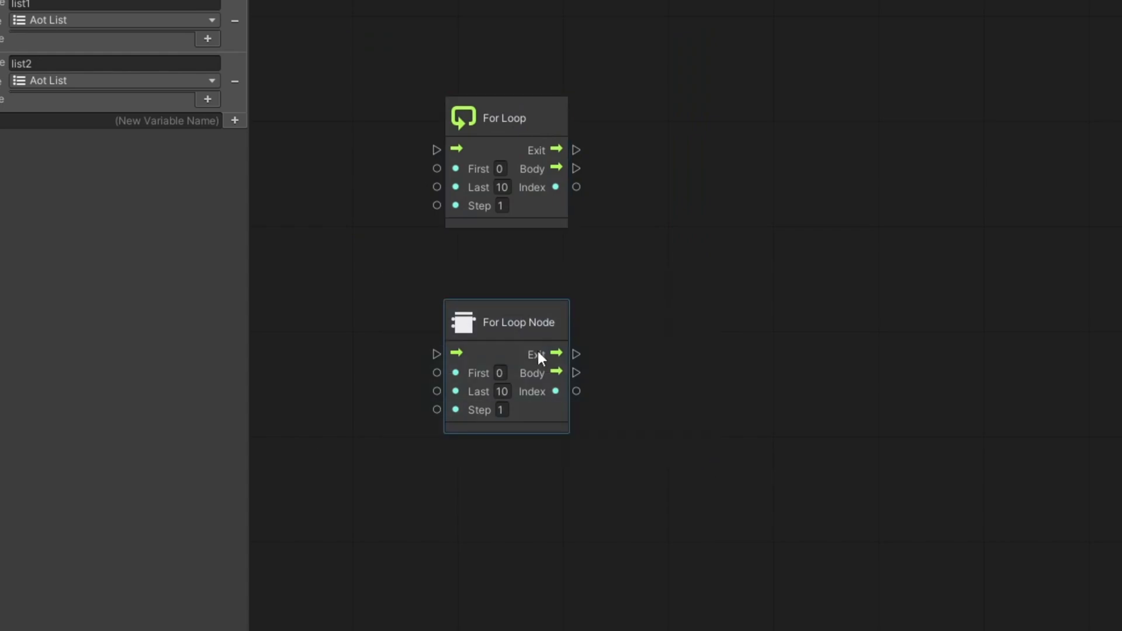
mouse_move(752, 486)
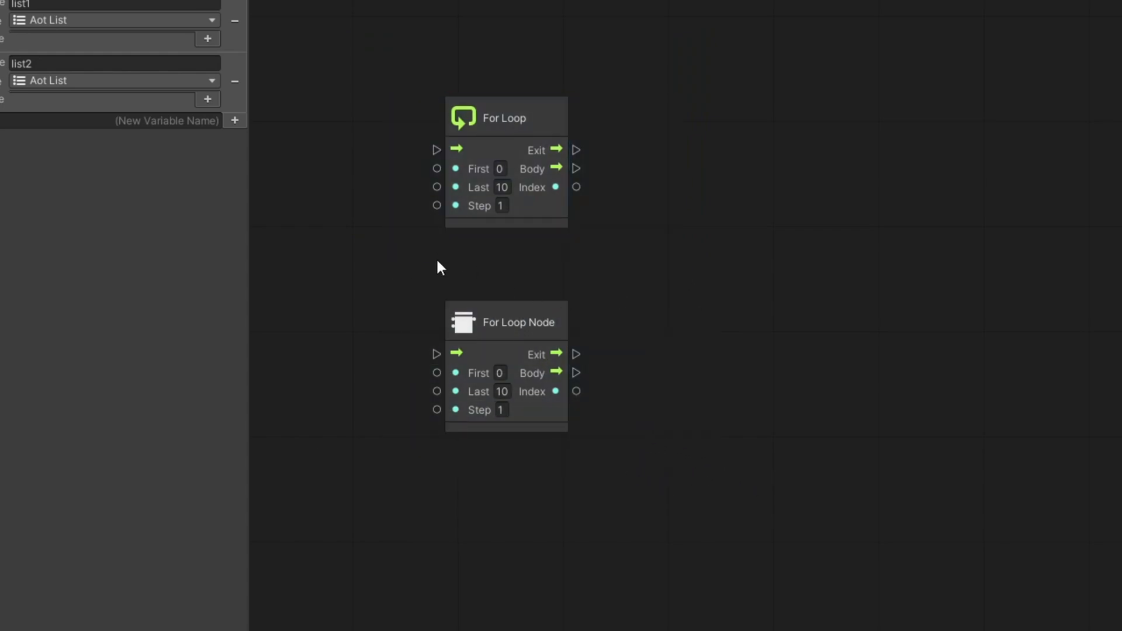
mouse_move(471, 357)
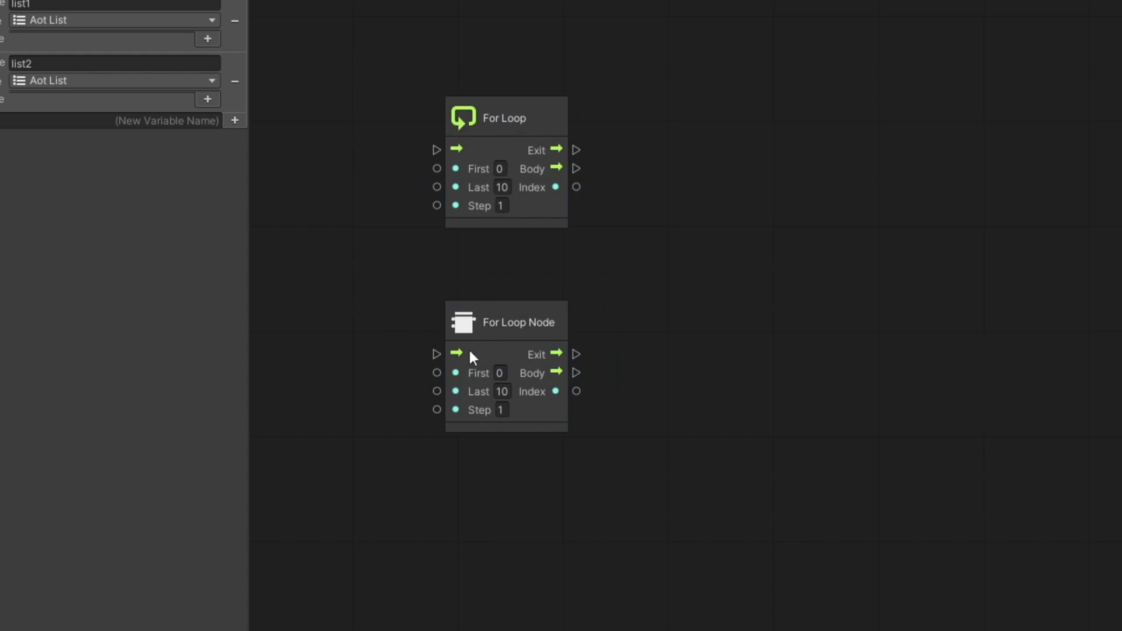
- Move the custom For Loop Node slightly up-left and select its First field
click(504, 321)
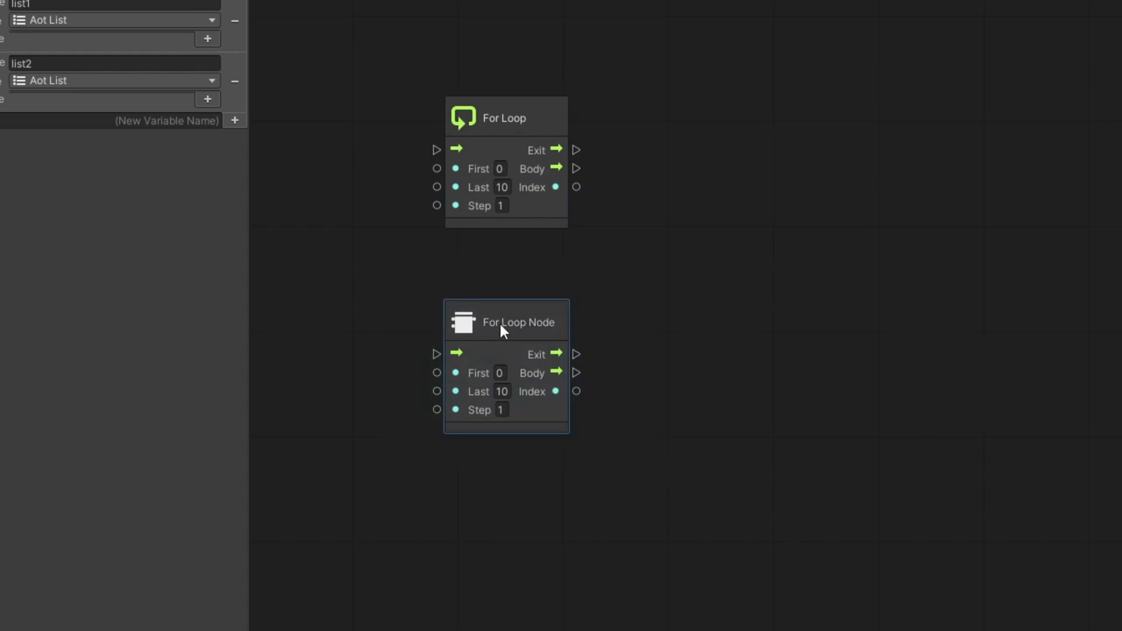
drag(506, 322, 502, 310)
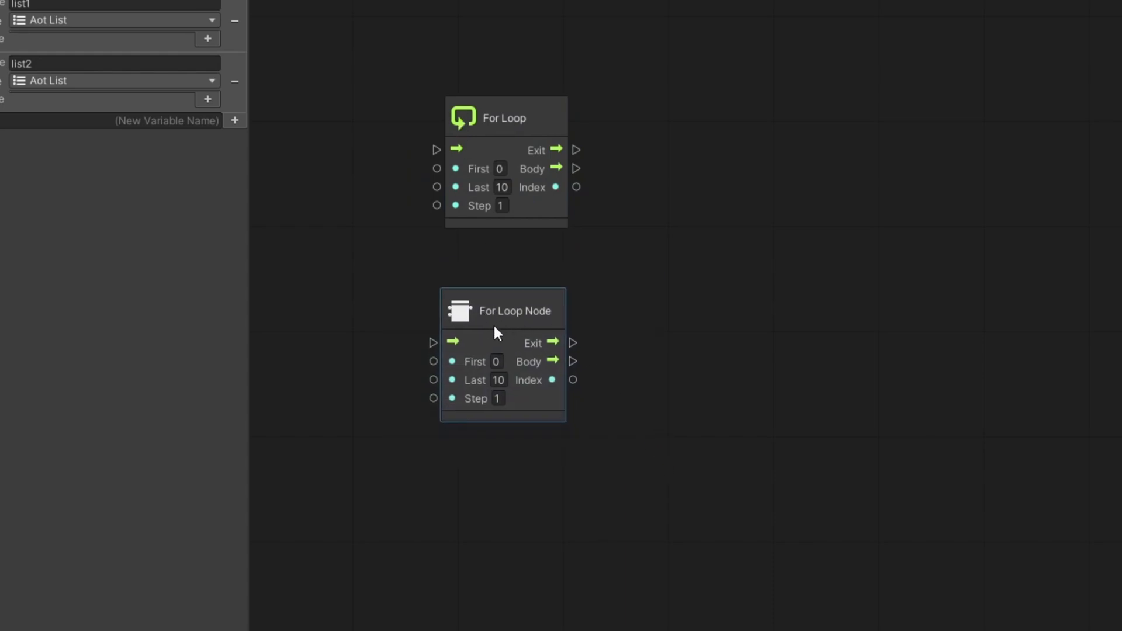
click(499, 362)
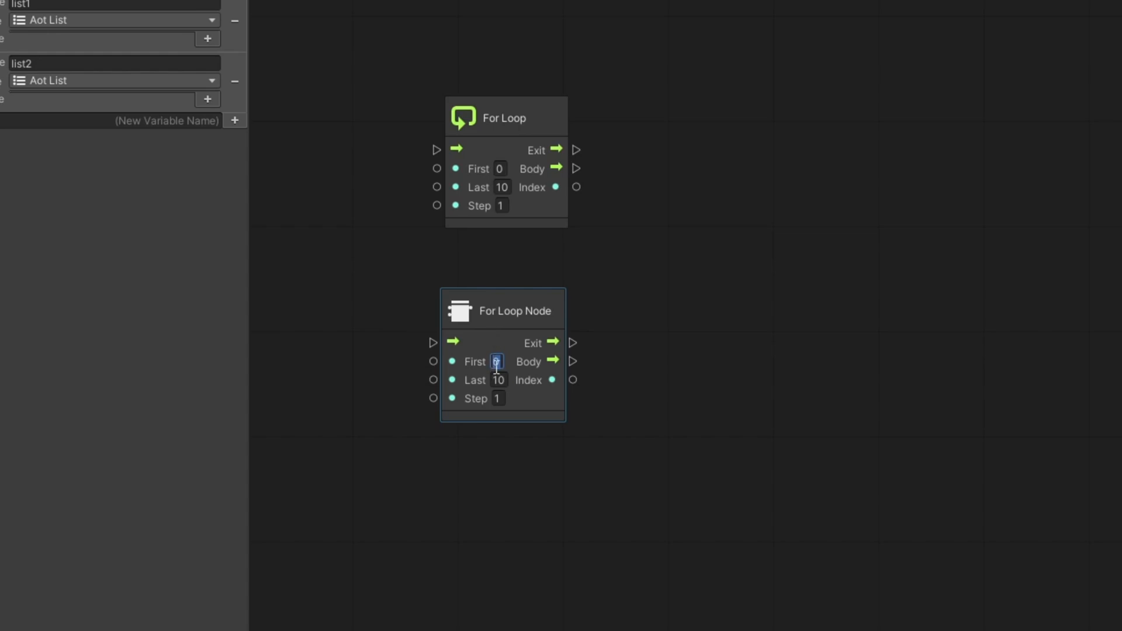
click(500, 398)
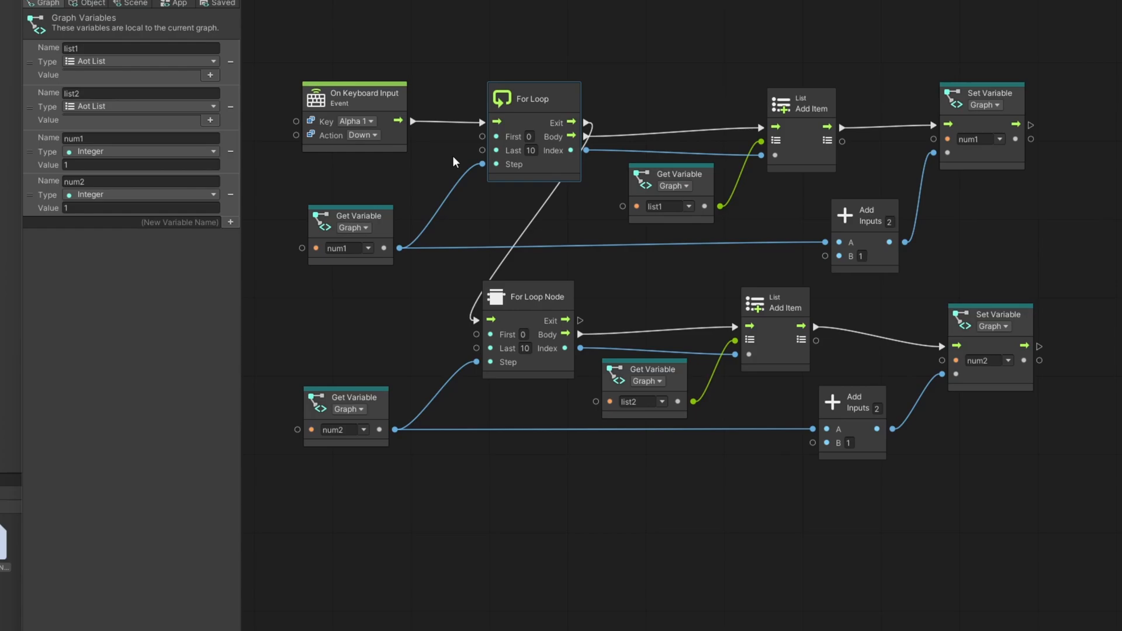
mouse_move(500, 38)
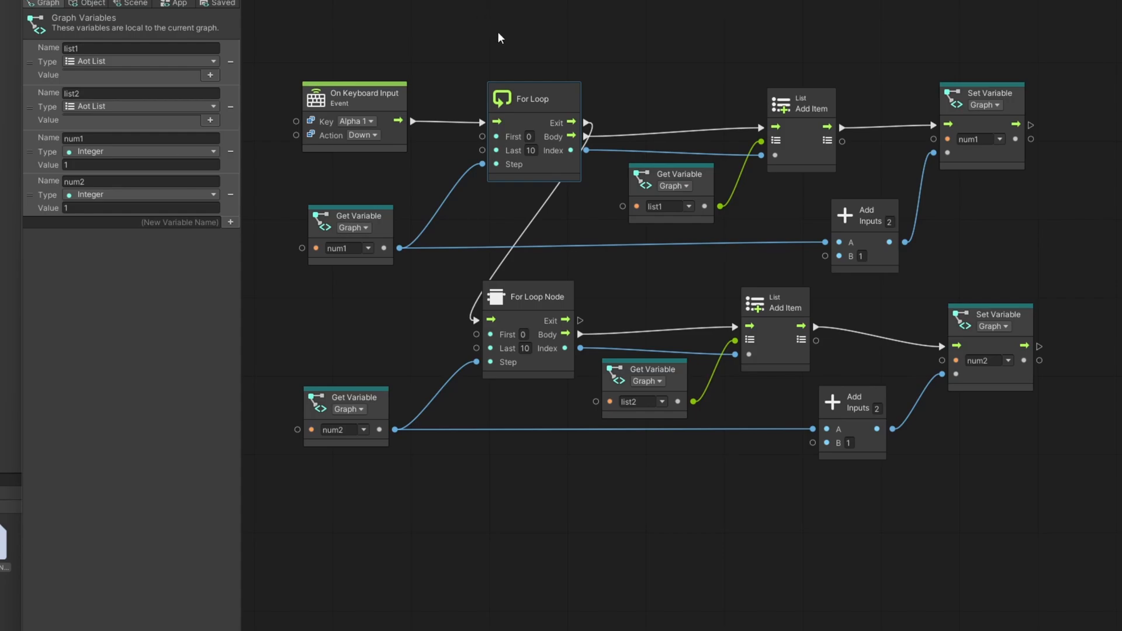
mouse_move(531, 172)
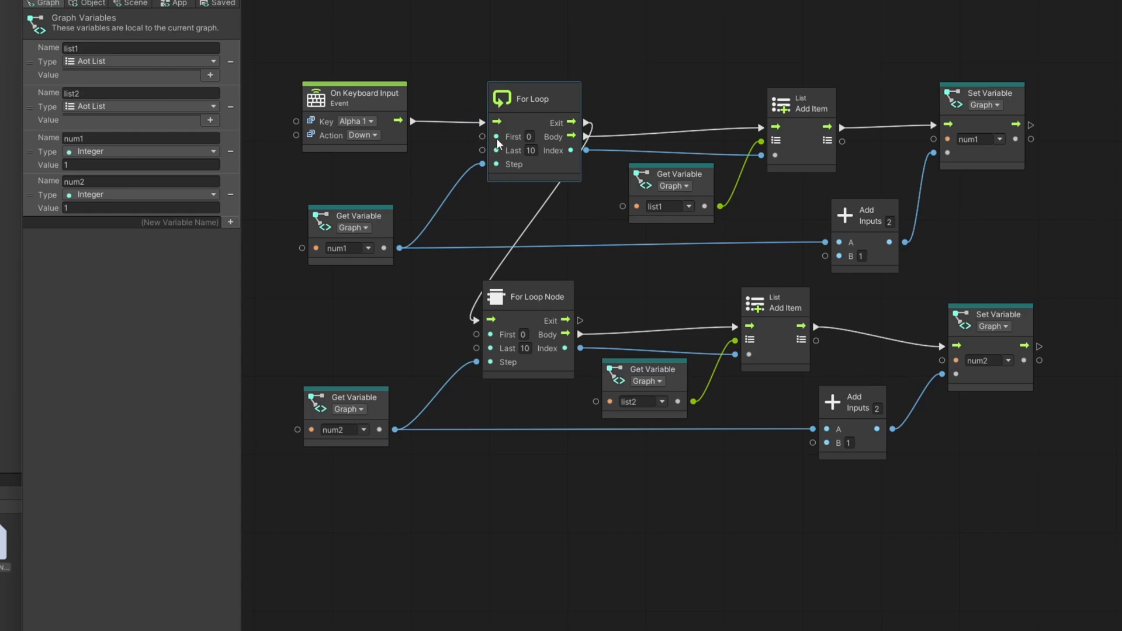
click(140, 164)
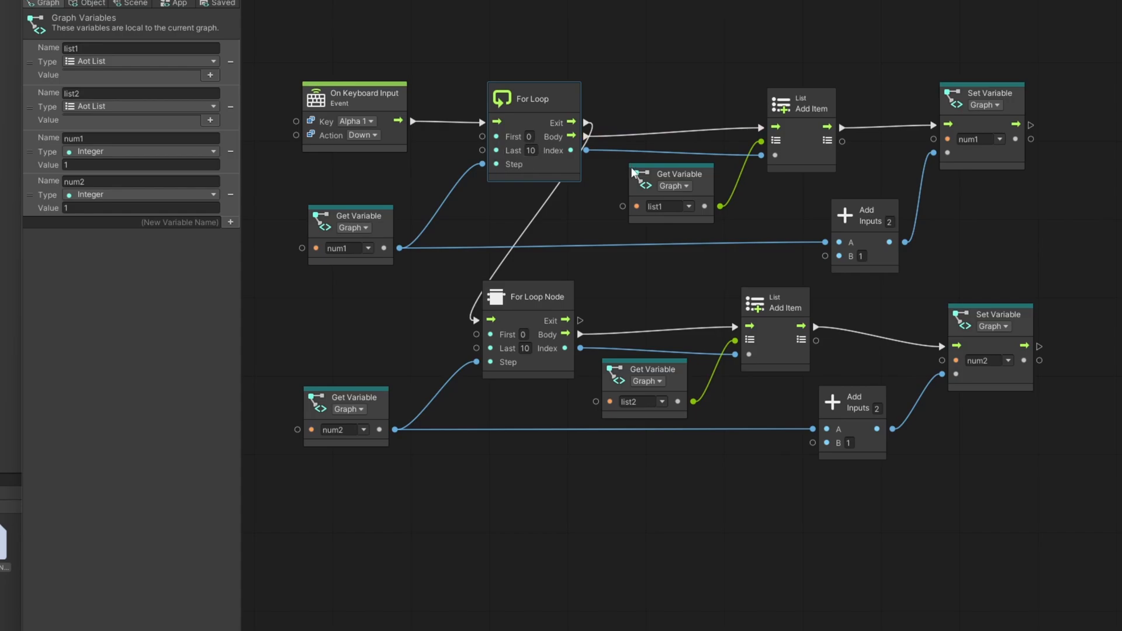
mouse_move(900, 227)
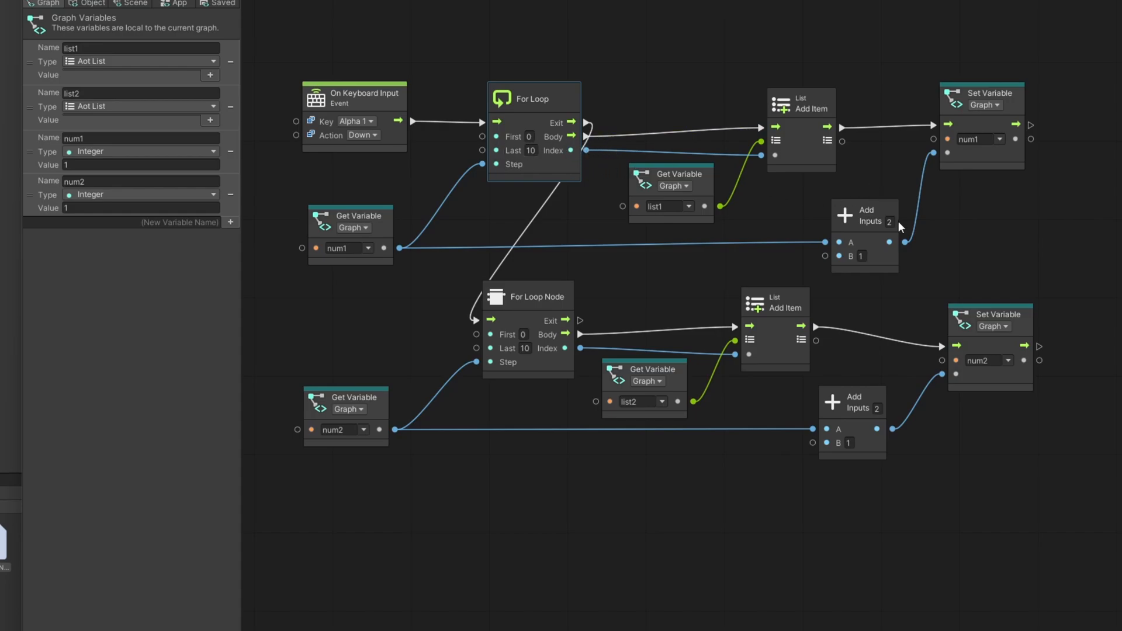
mouse_move(887, 179)
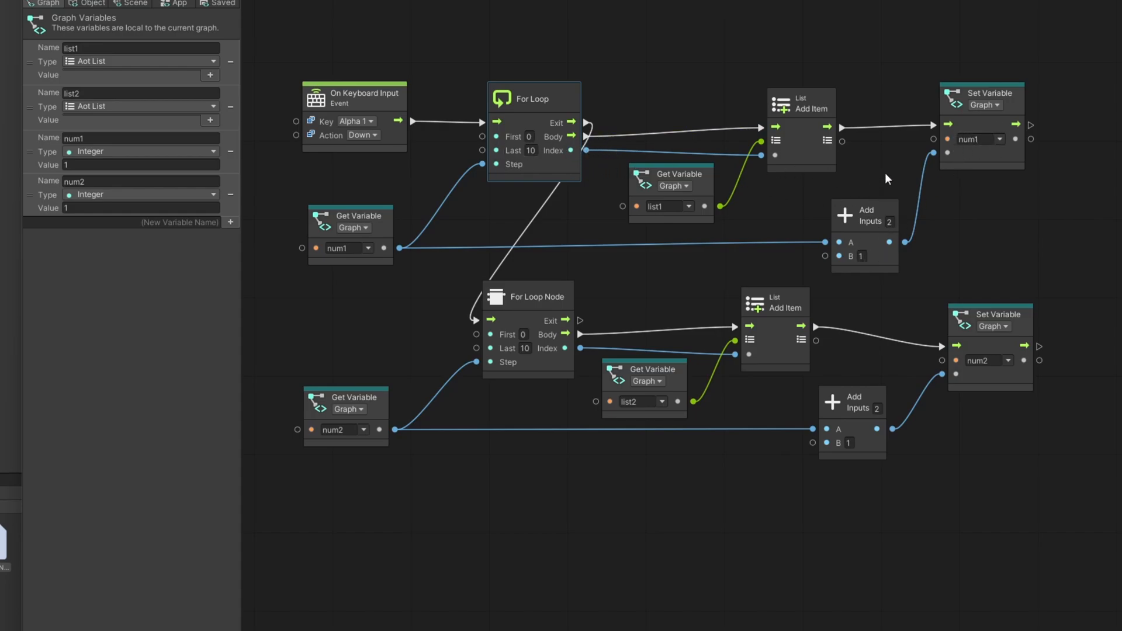
mouse_move(349, 235)
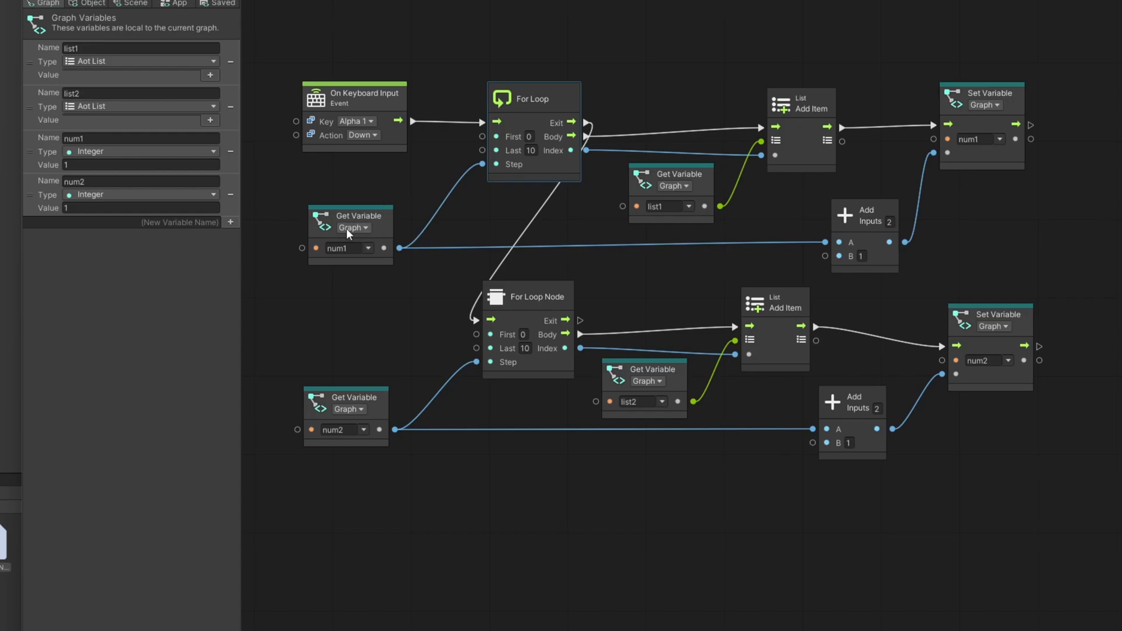
mouse_move(685, 137)
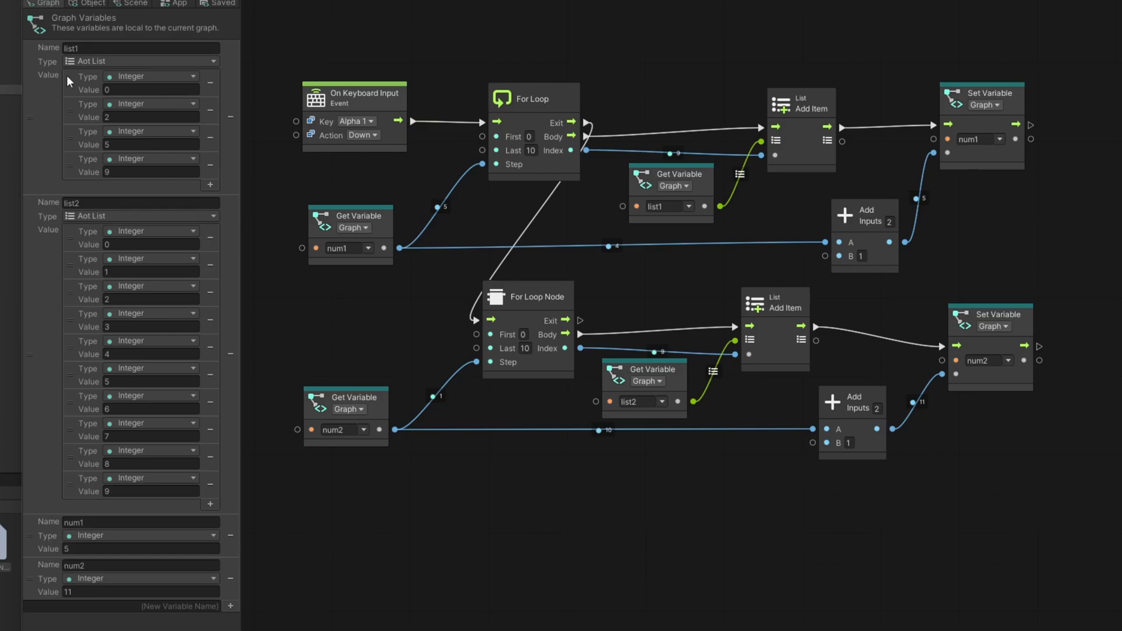
mouse_move(544, 125)
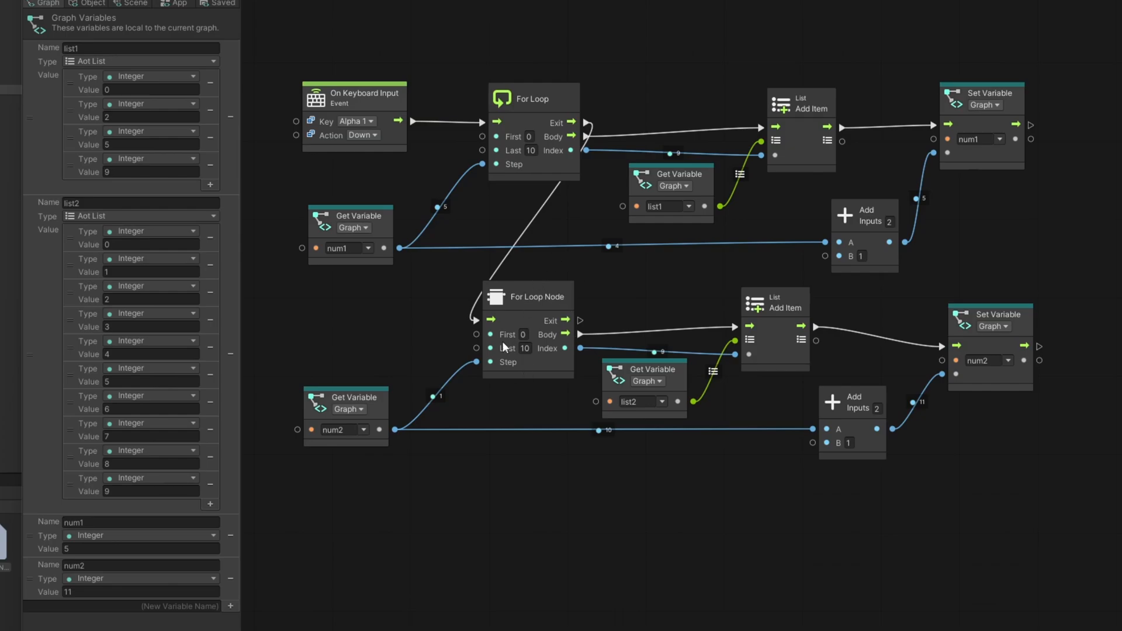
mouse_move(466, 214)
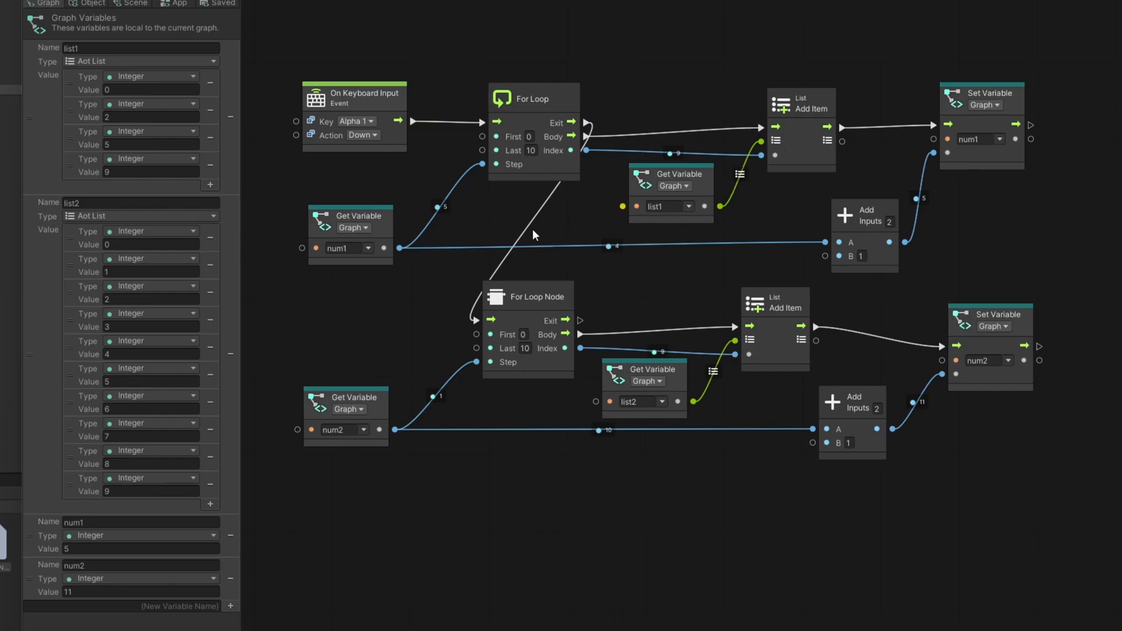
mouse_move(720, 188)
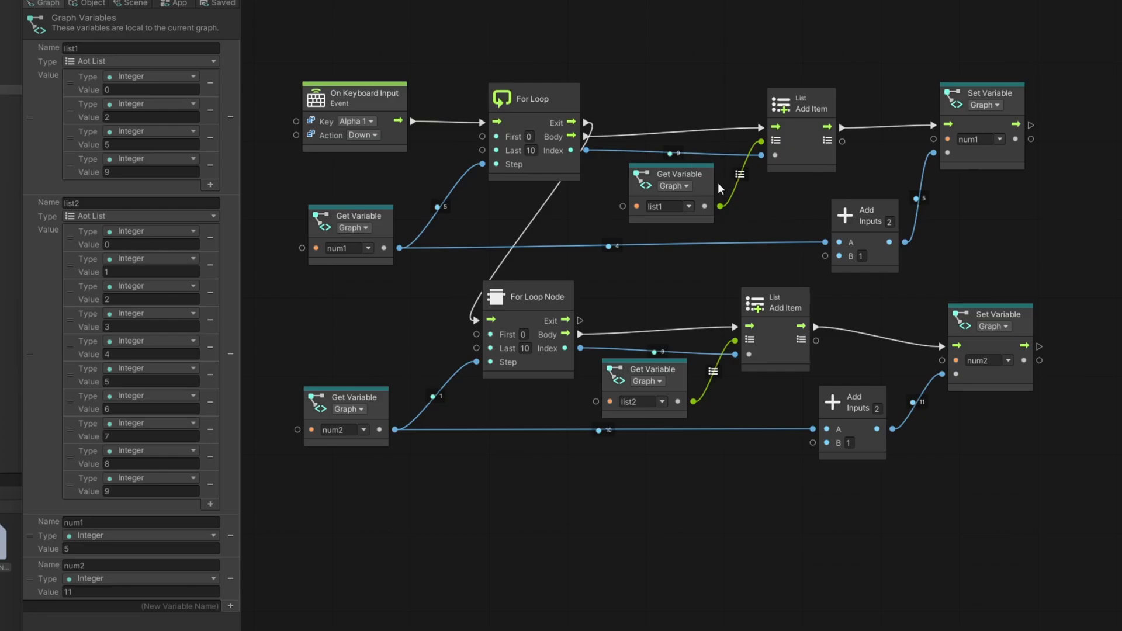
mouse_move(512, 115)
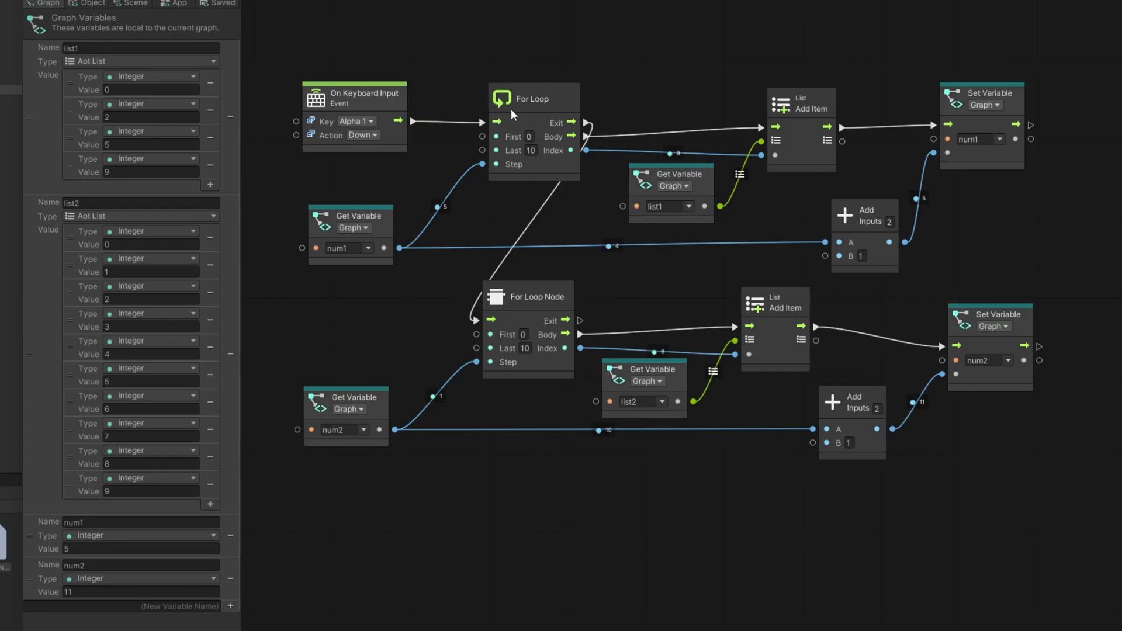
mouse_move(548, 168)
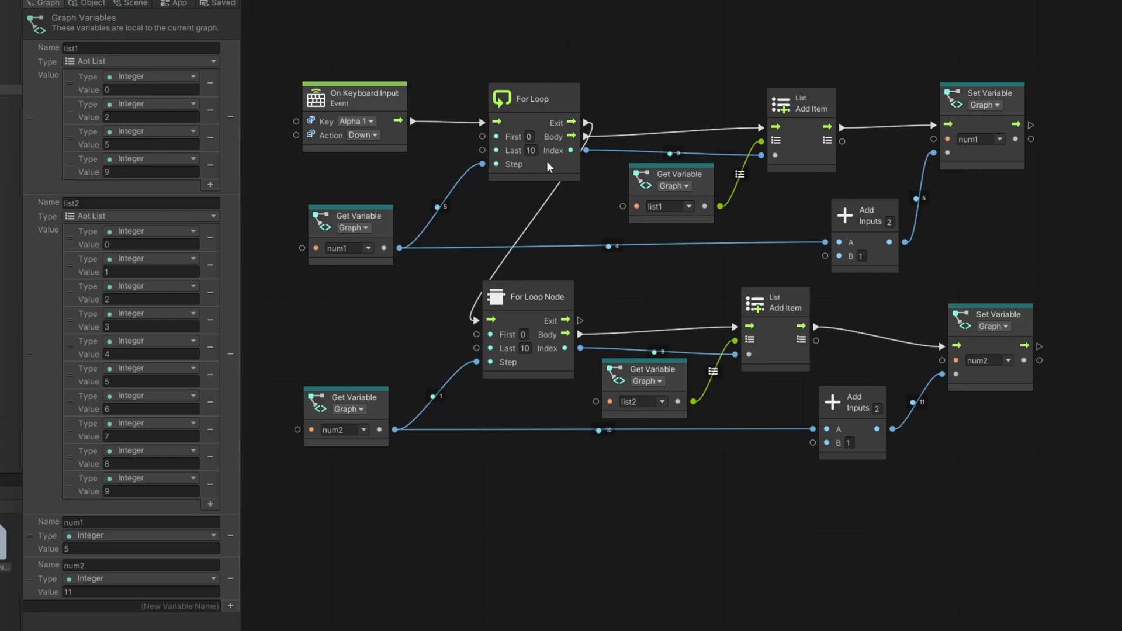
mouse_move(476, 390)
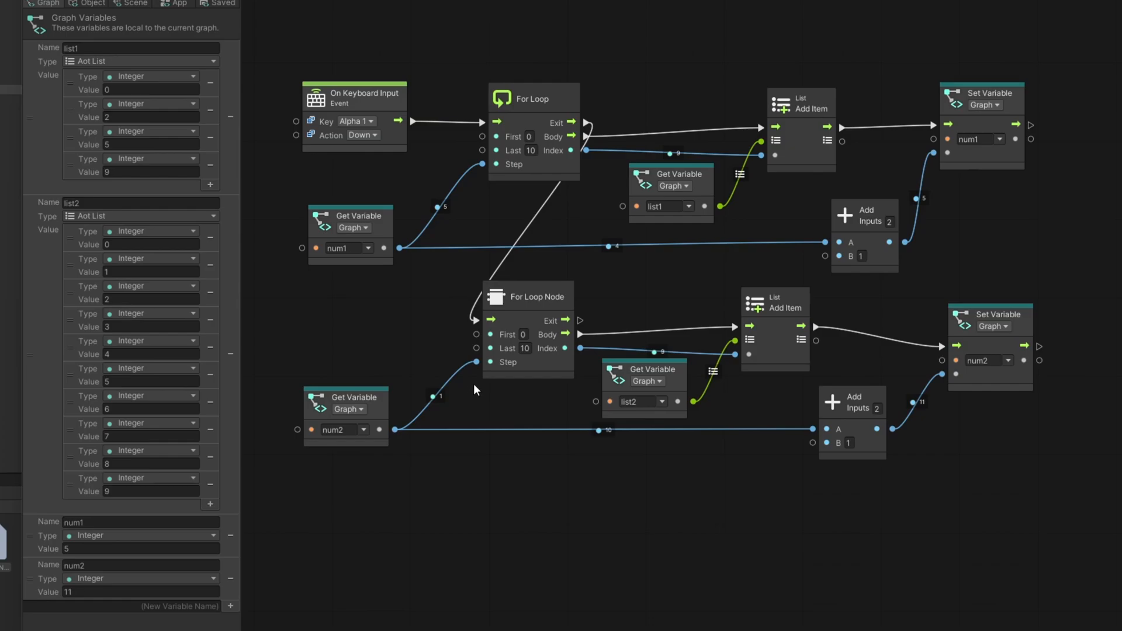
mouse_move(494, 389)
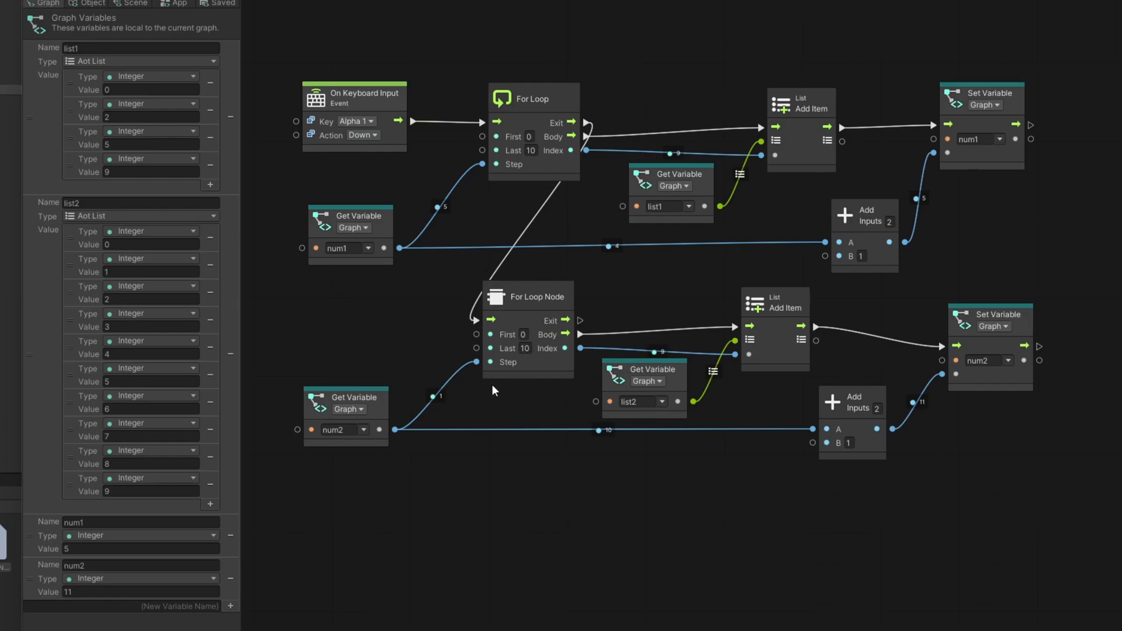
mouse_move(487, 378)
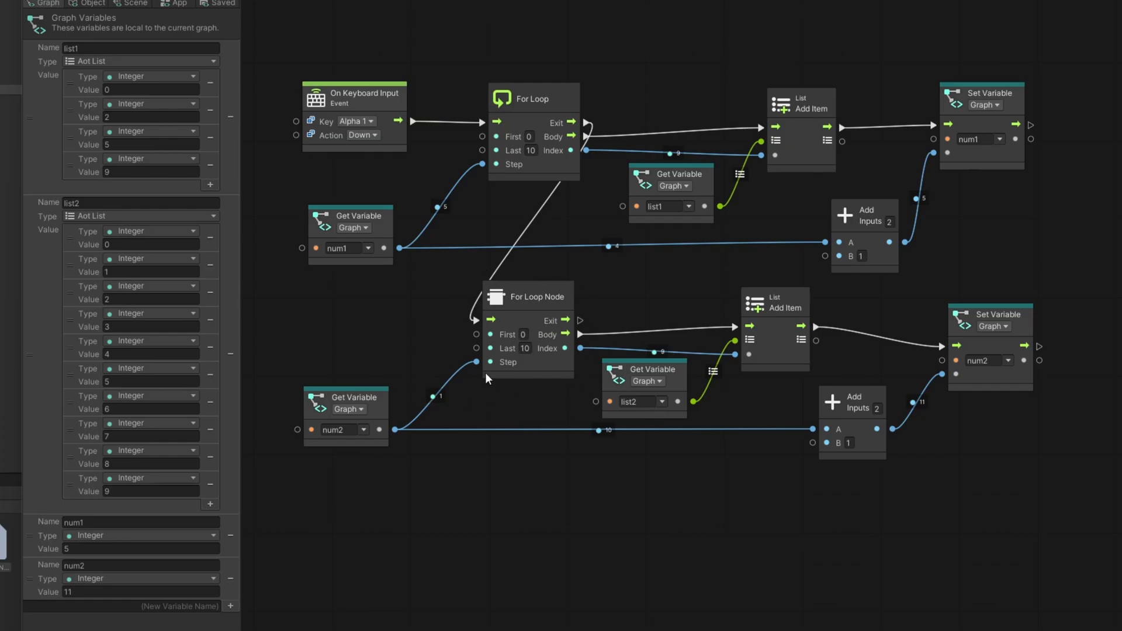
mouse_move(346, 242)
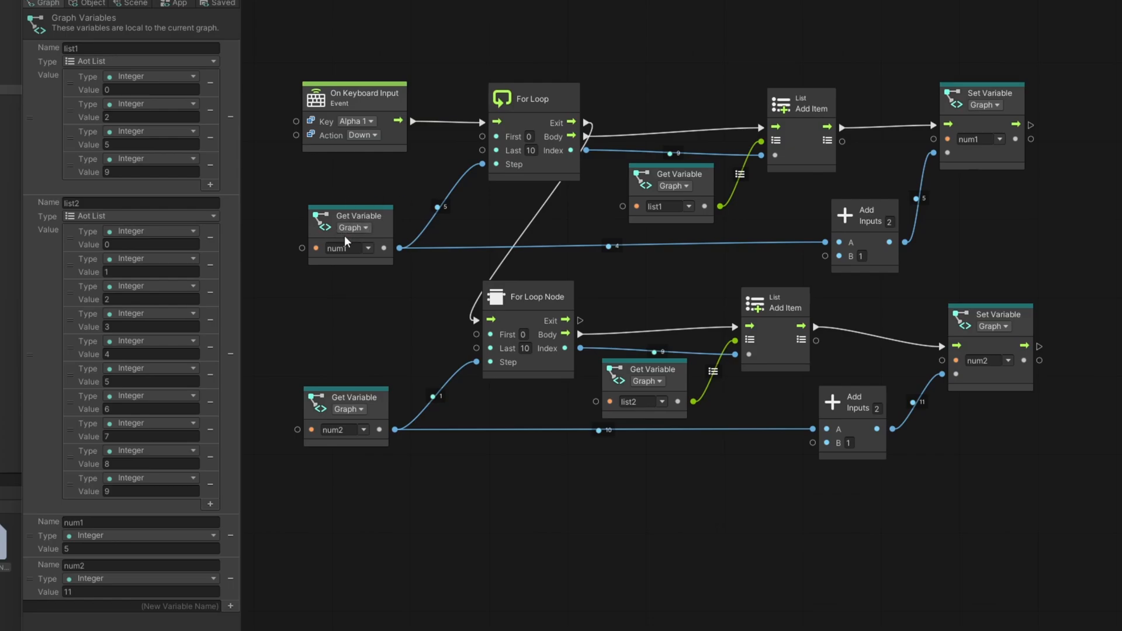
mouse_move(870, 171)
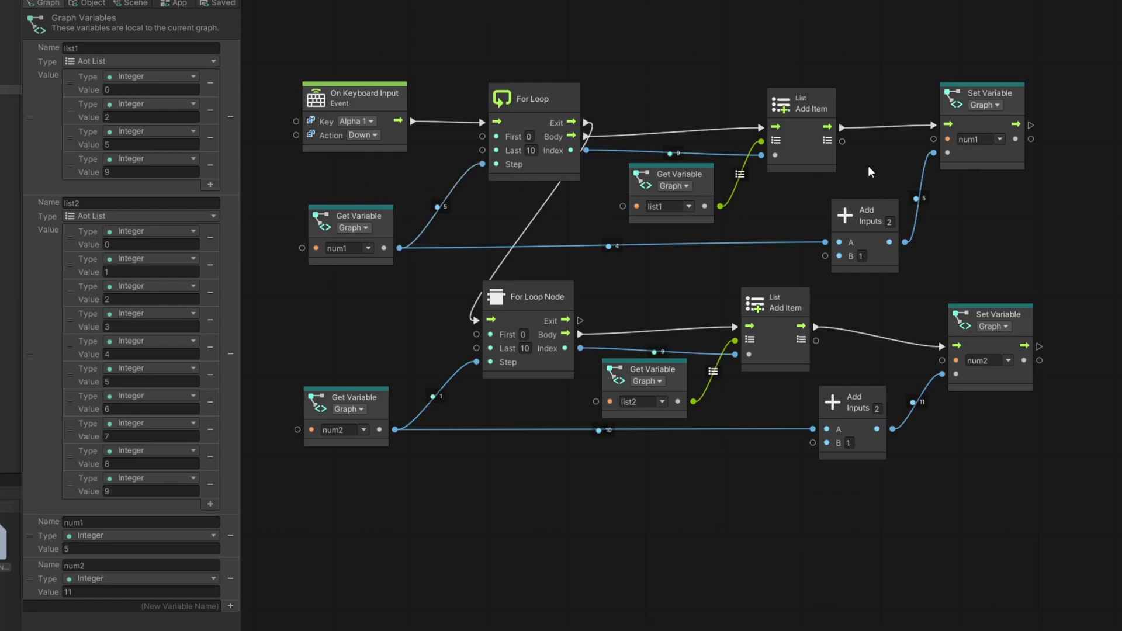
mouse_move(531, 376)
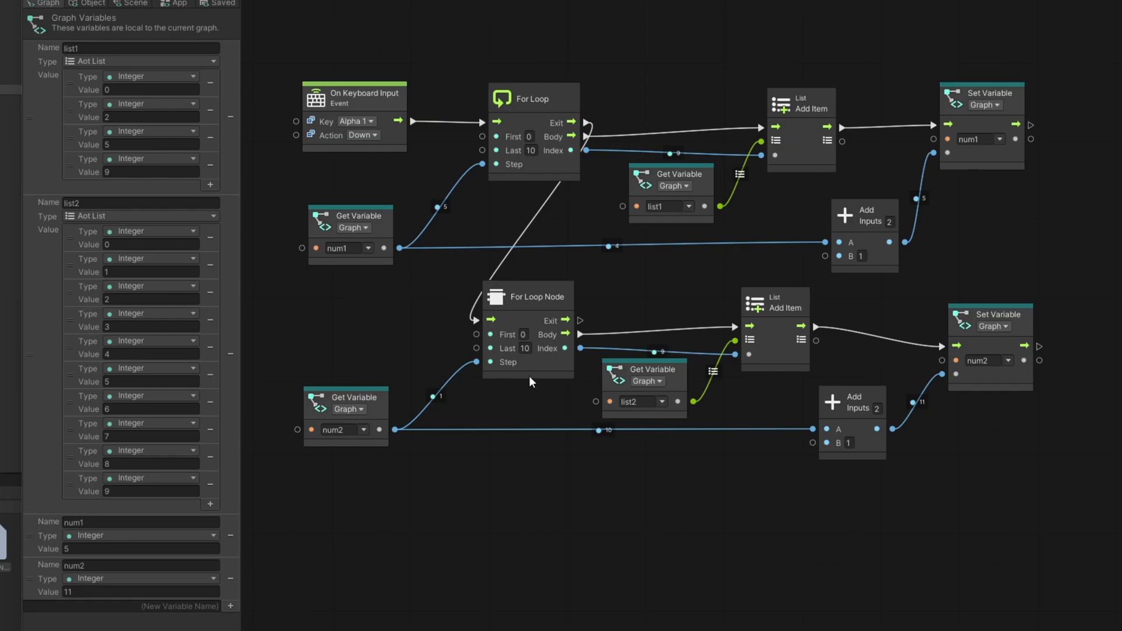
mouse_move(490, 137)
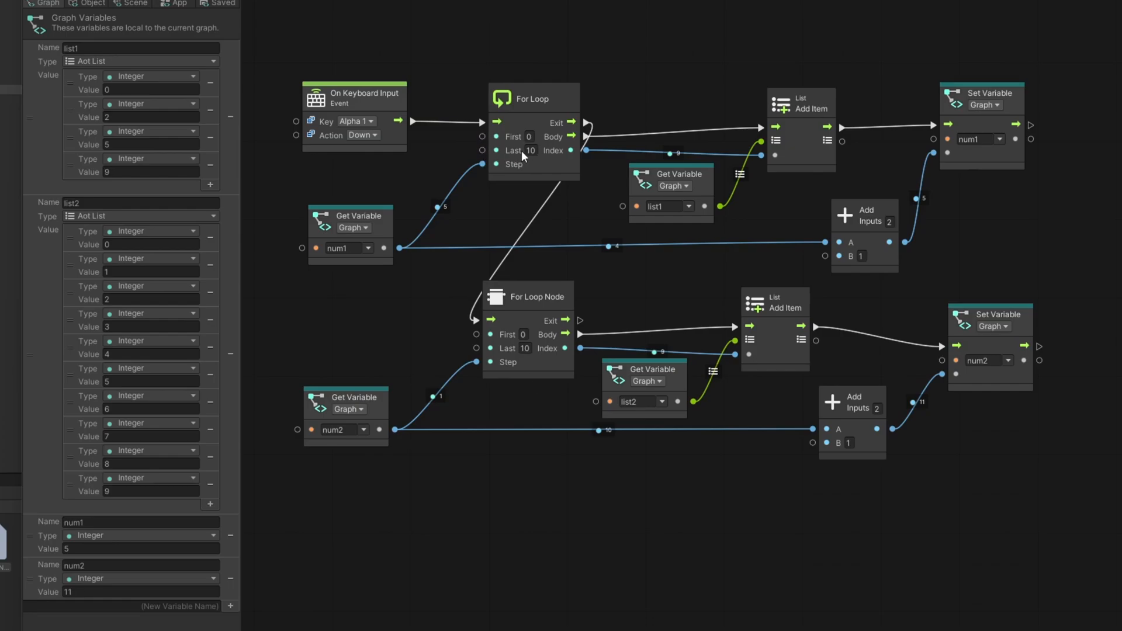
mouse_move(513, 192)
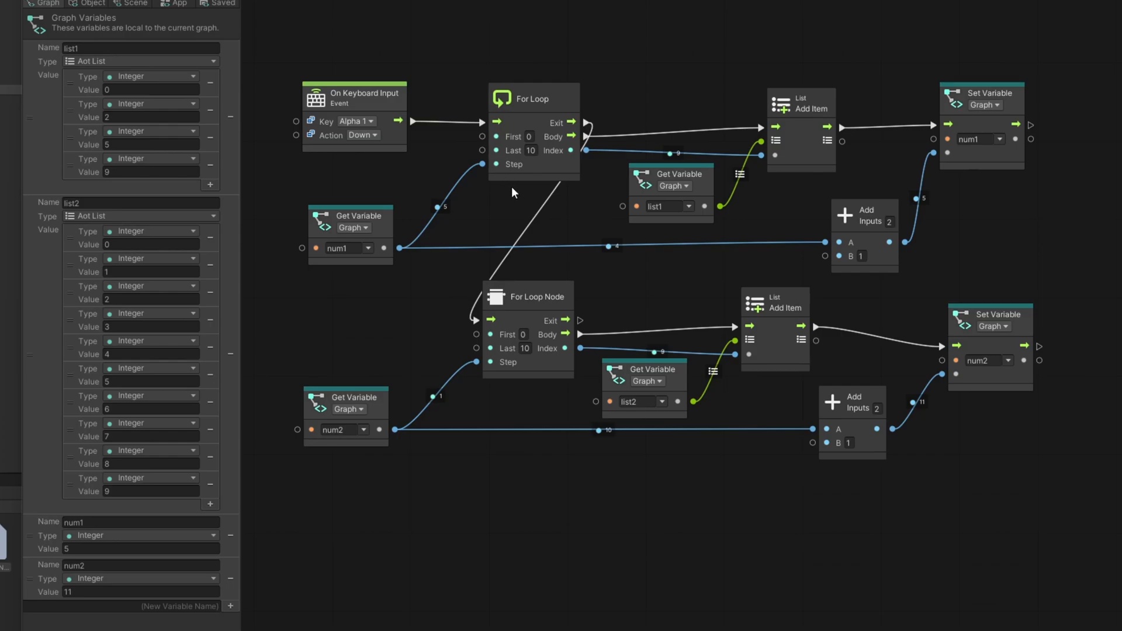
mouse_move(507, 157)
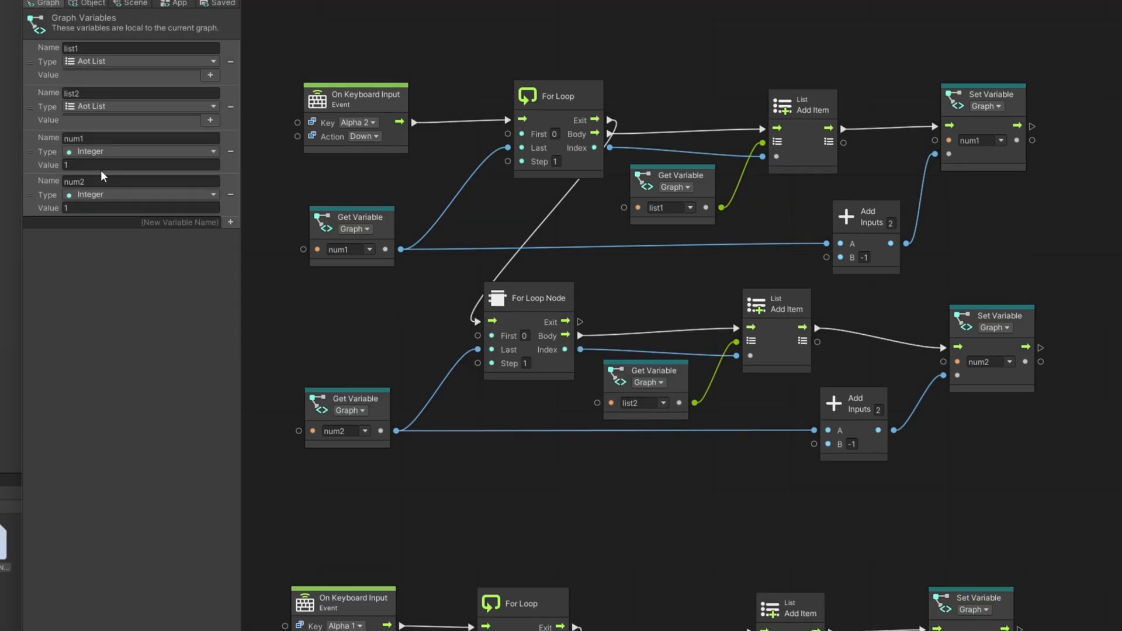
- Set both num1 and num2 graph variable values to 10
text(0)
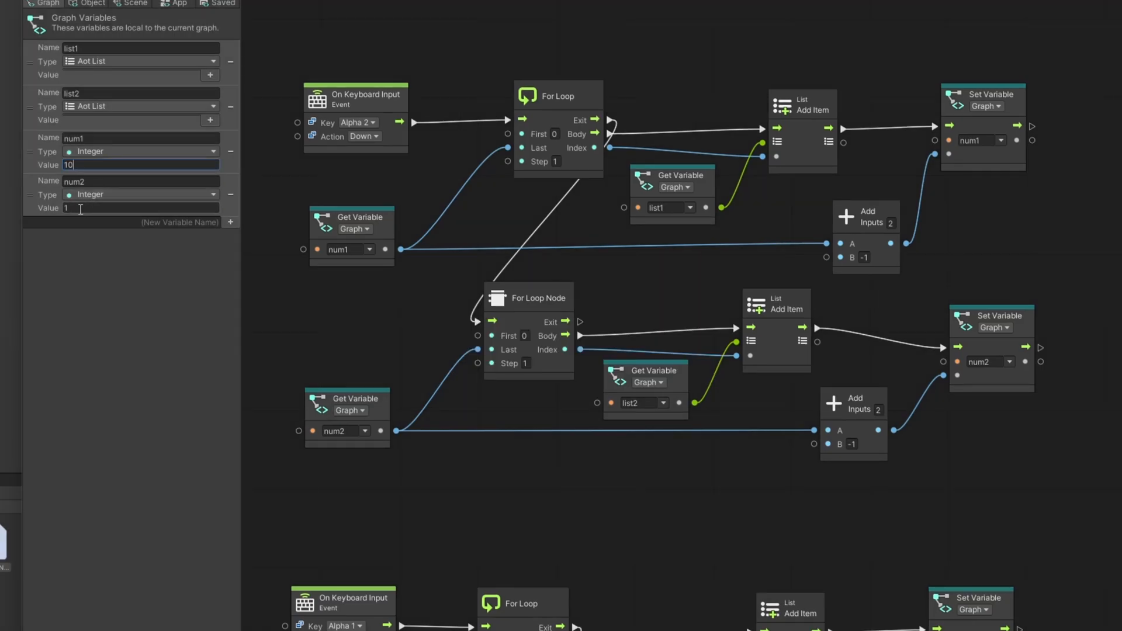
text(0)
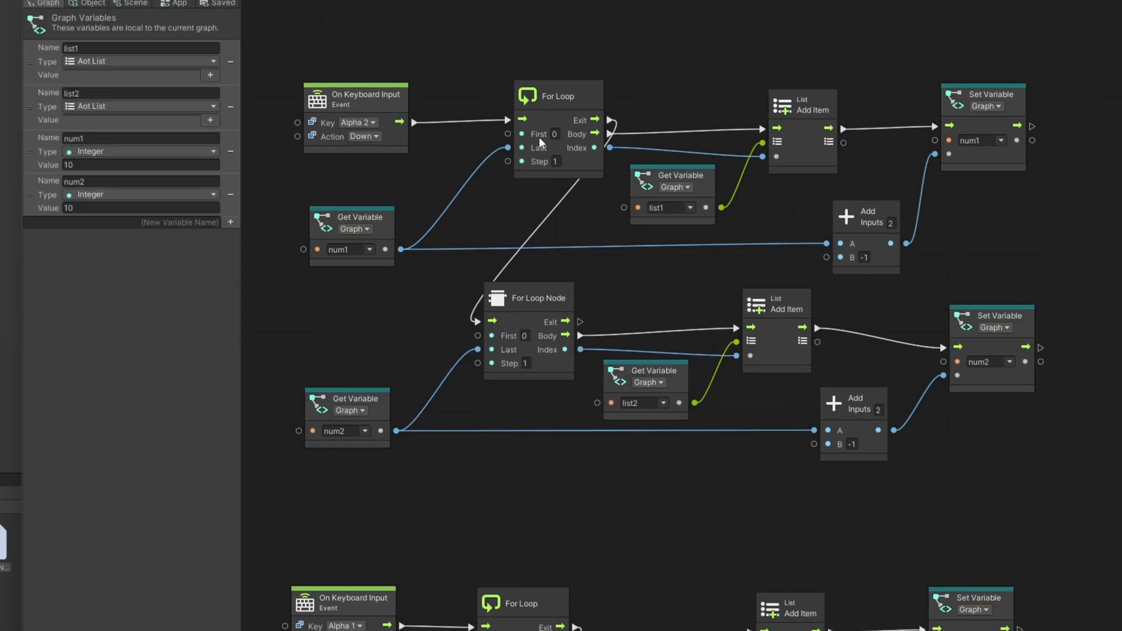
mouse_move(793, 262)
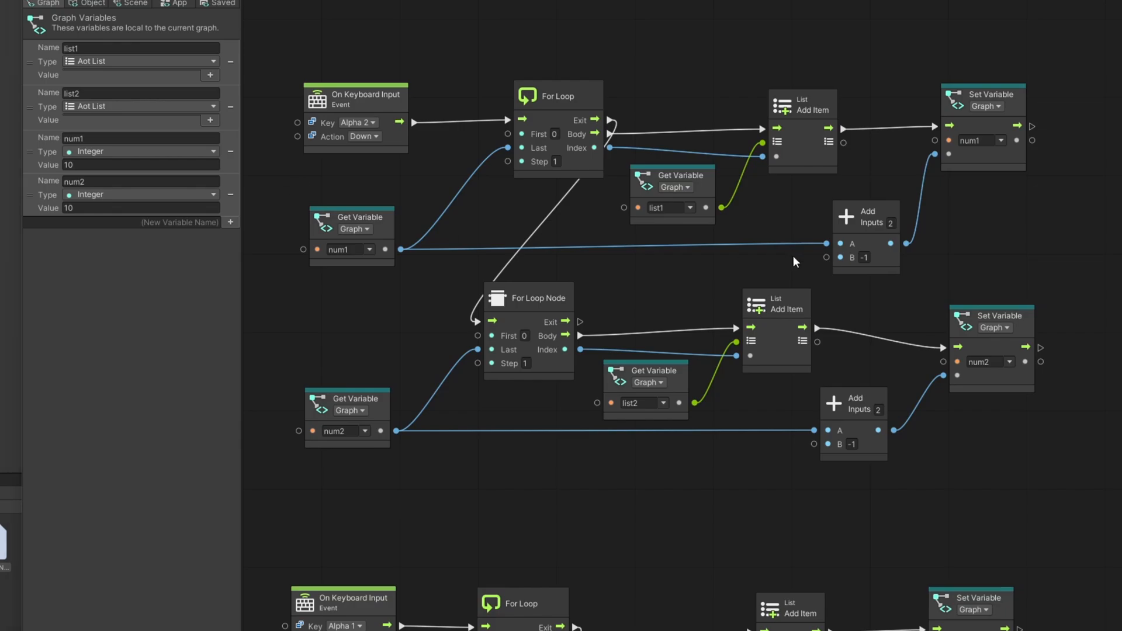
mouse_move(342, 199)
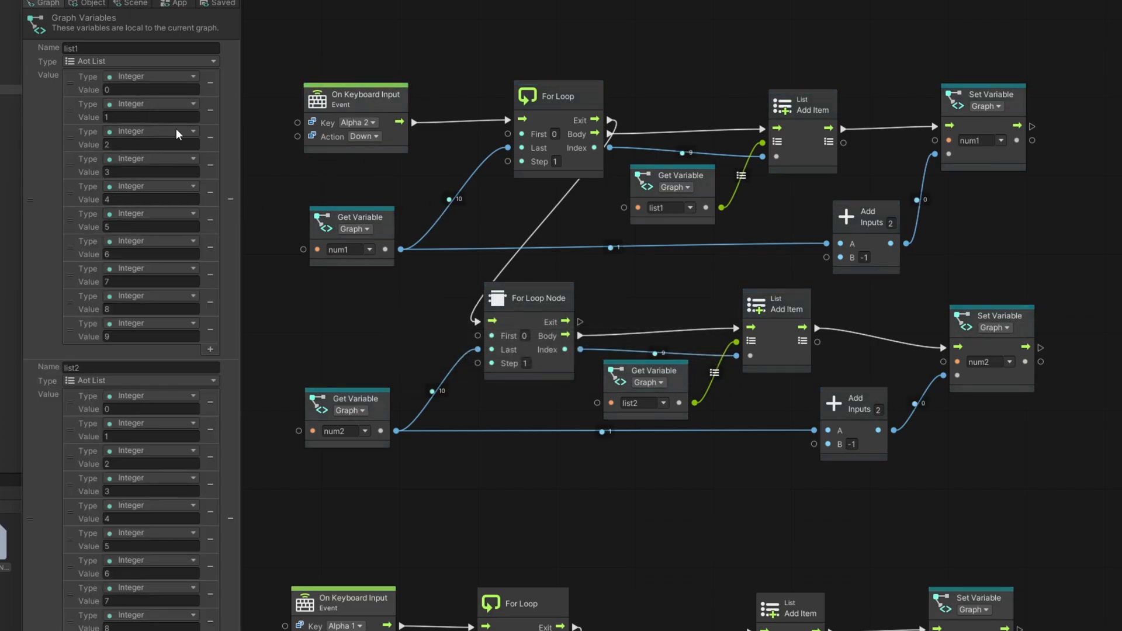
mouse_move(449, 206)
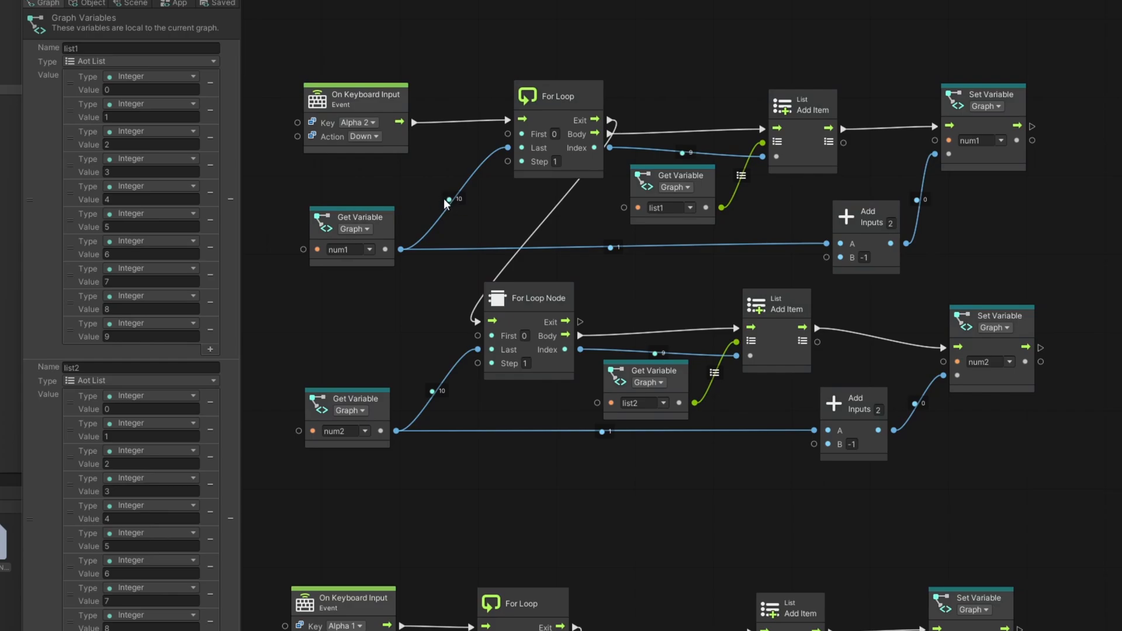
mouse_move(626, 256)
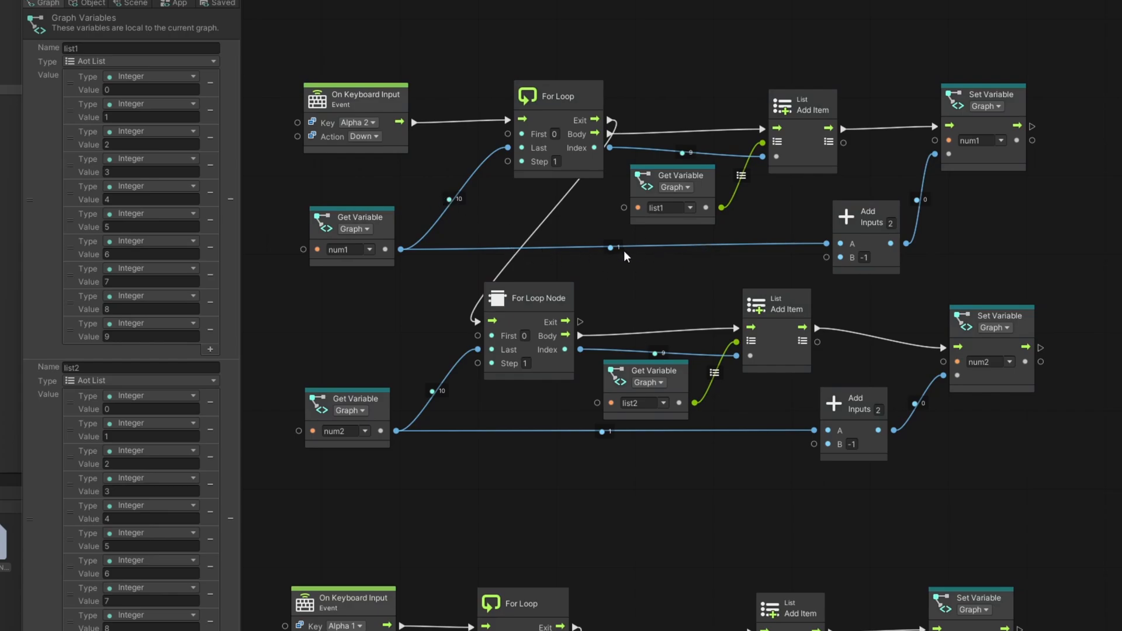
mouse_move(522, 198)
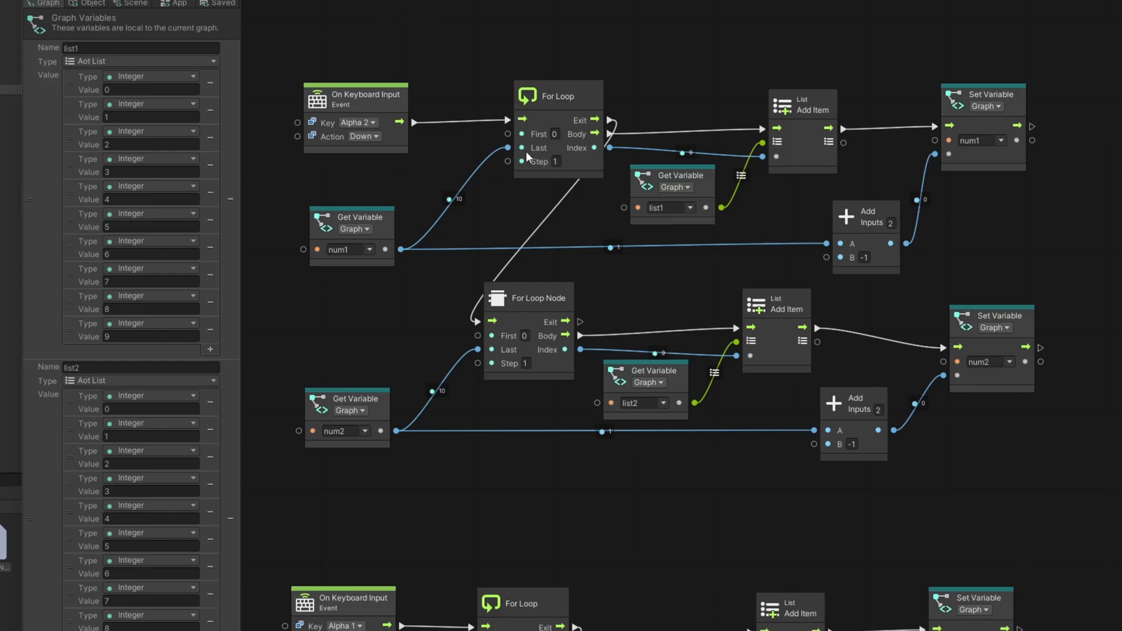
mouse_move(522, 206)
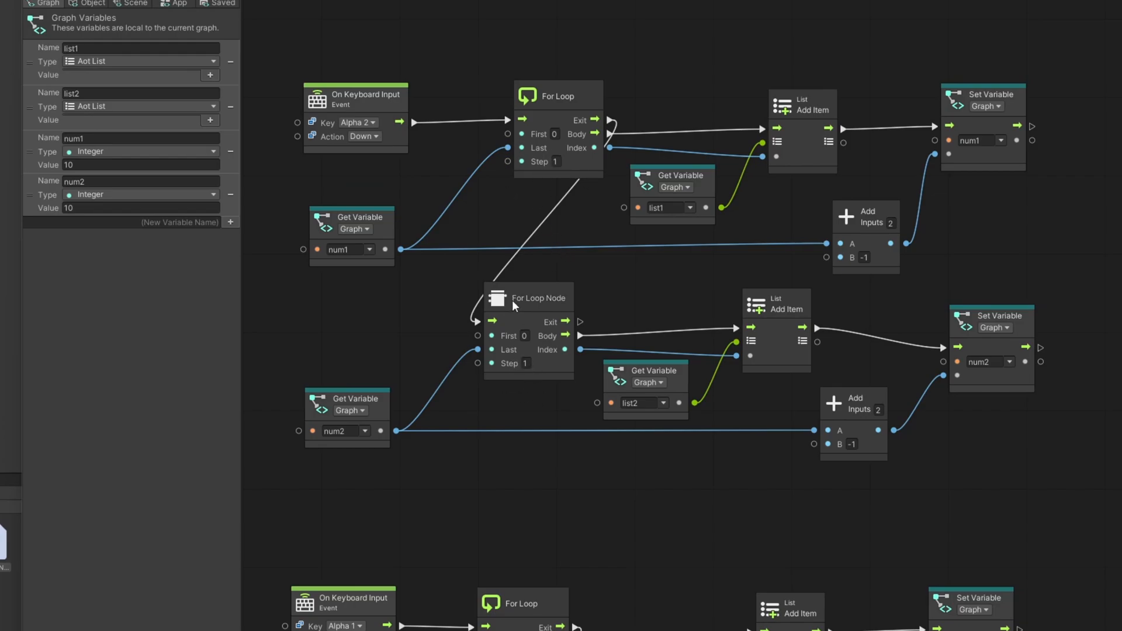
mouse_move(515, 370)
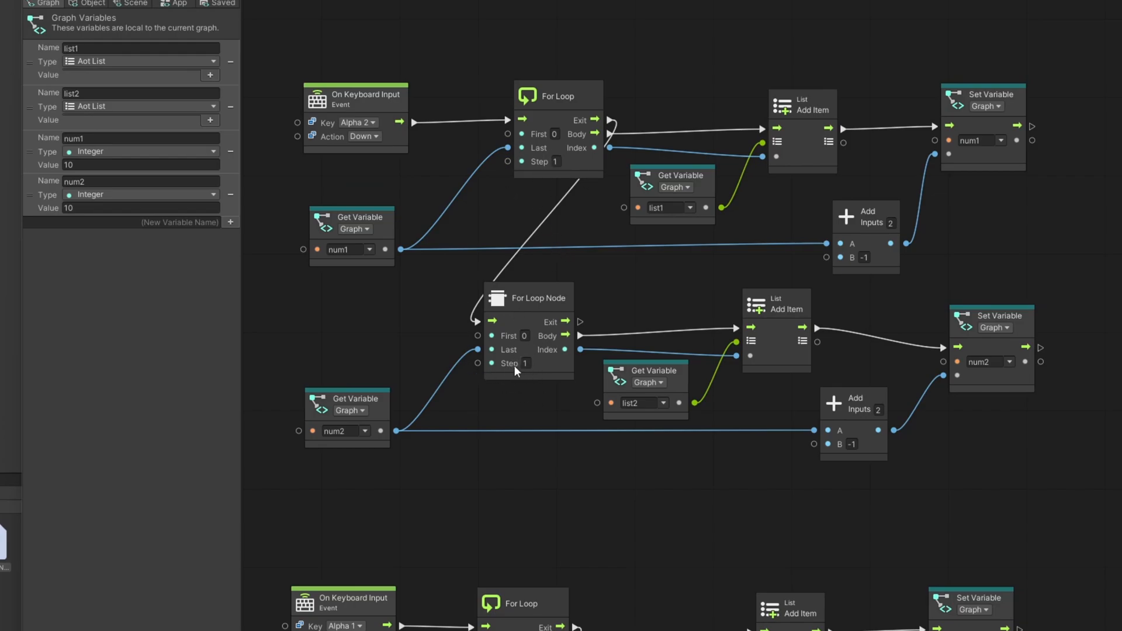
mouse_move(512, 359)
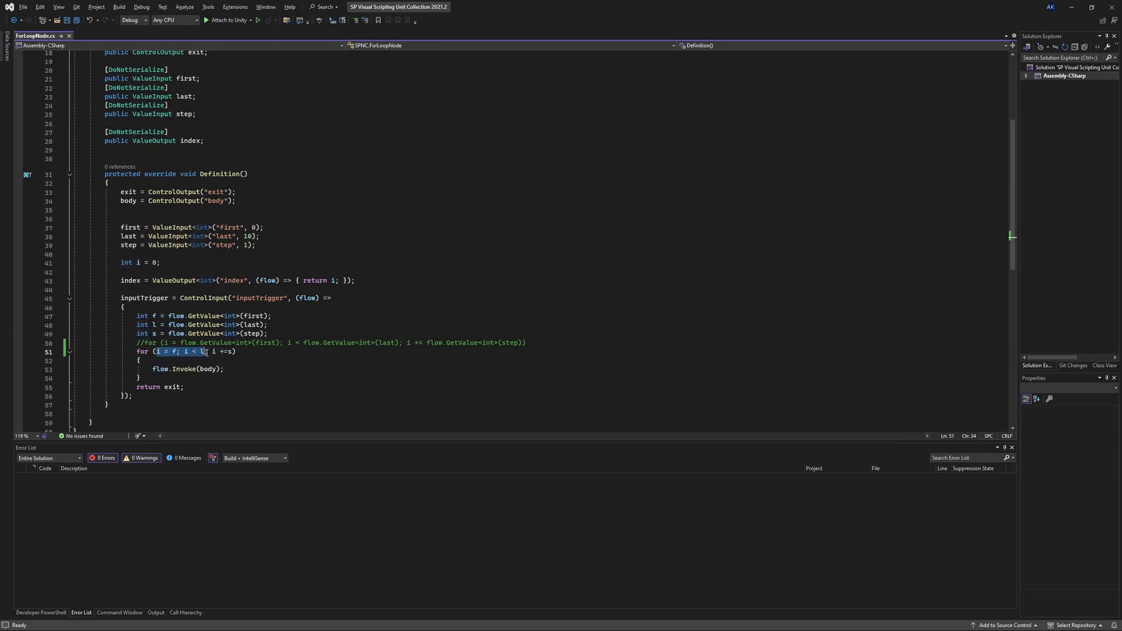
- Switch ForLoopNode.cs to the flow.GetValue loop, comment out the f/l/s loop, and save
click(176, 351)
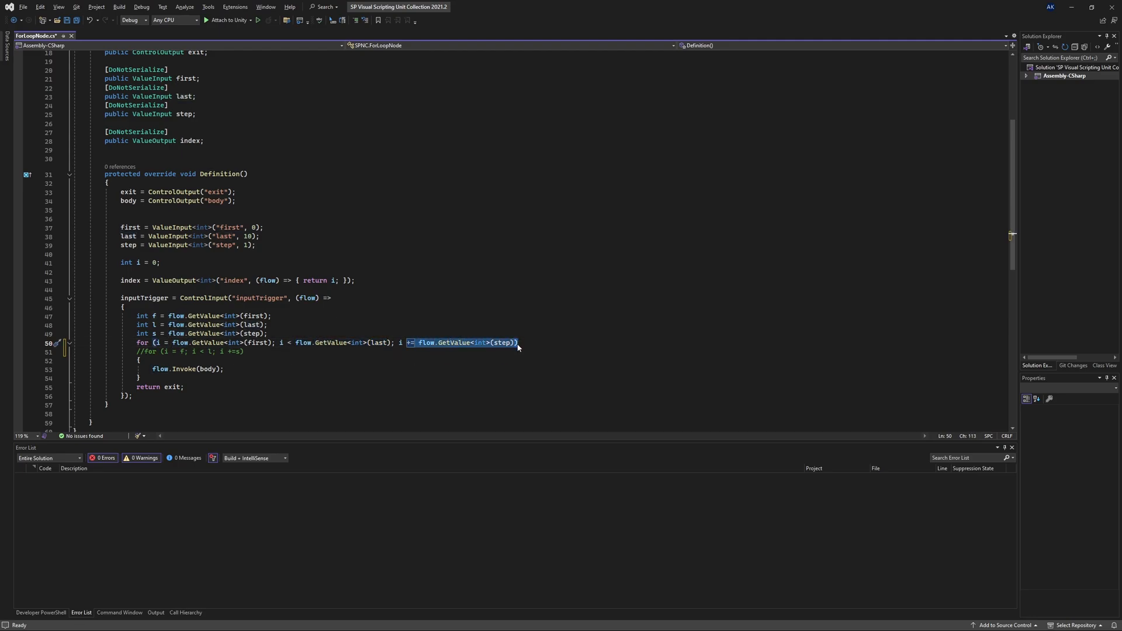
key(ctrl+s)
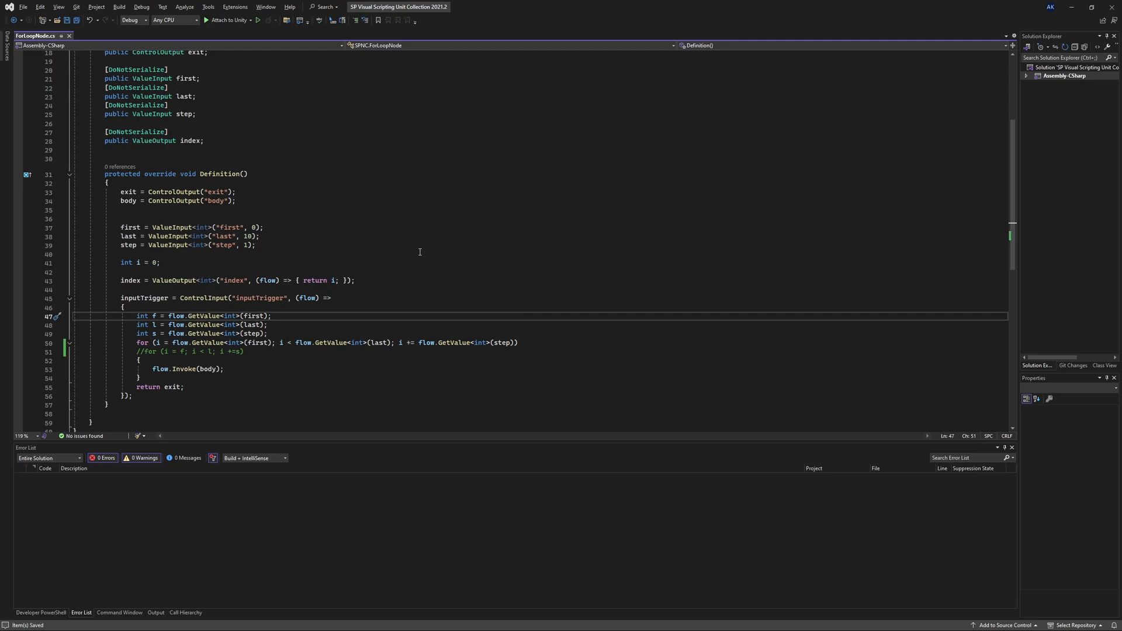
mouse_move(407, 208)
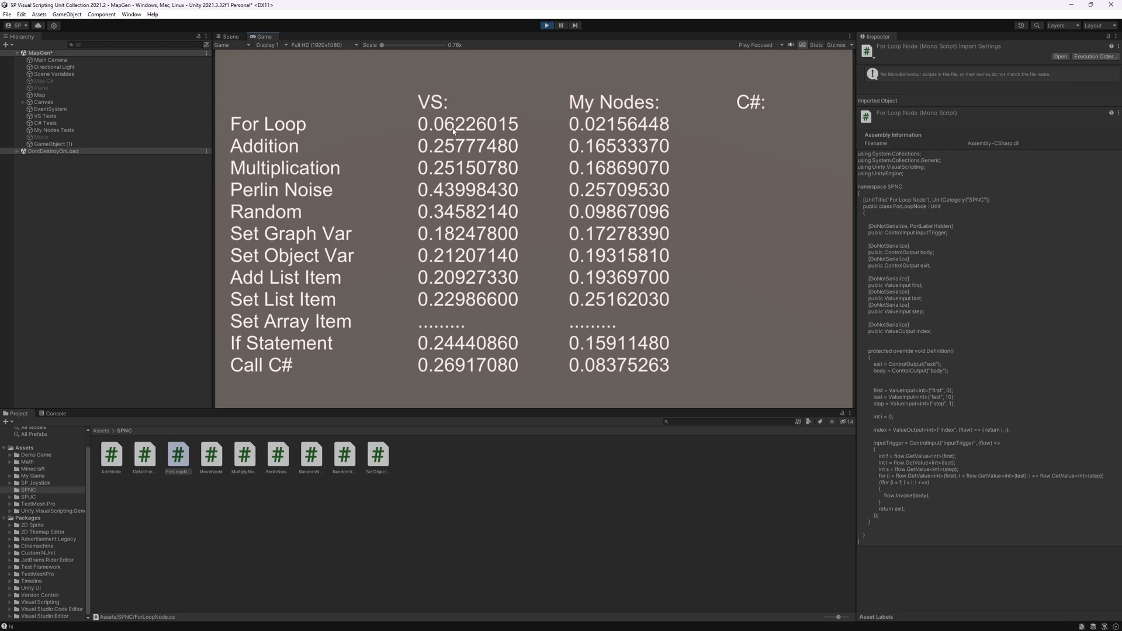
mouse_move(574, 127)
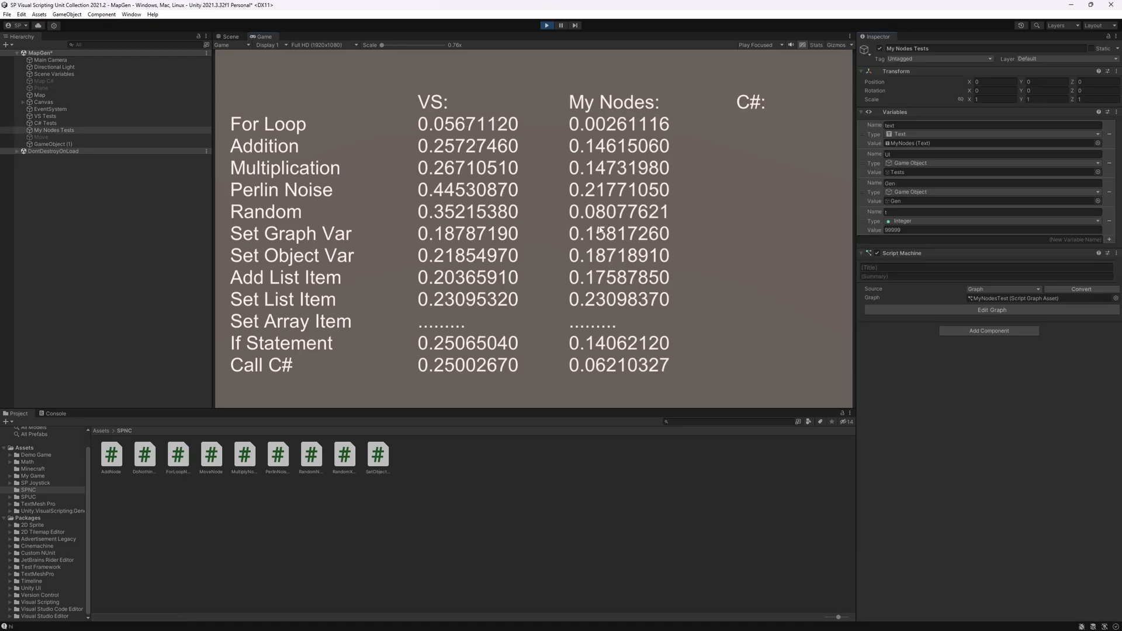
- Select VS Tests after the rerun showing For Loop at 0.0026 versus VS at 0.0567
click(44, 116)
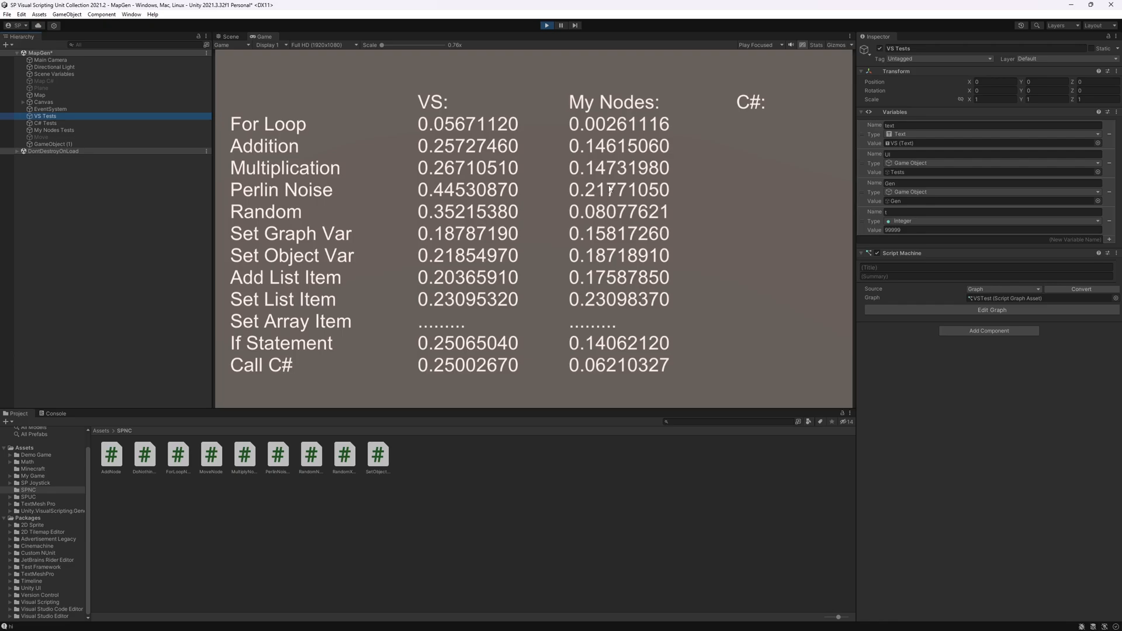
mouse_move(595, 192)
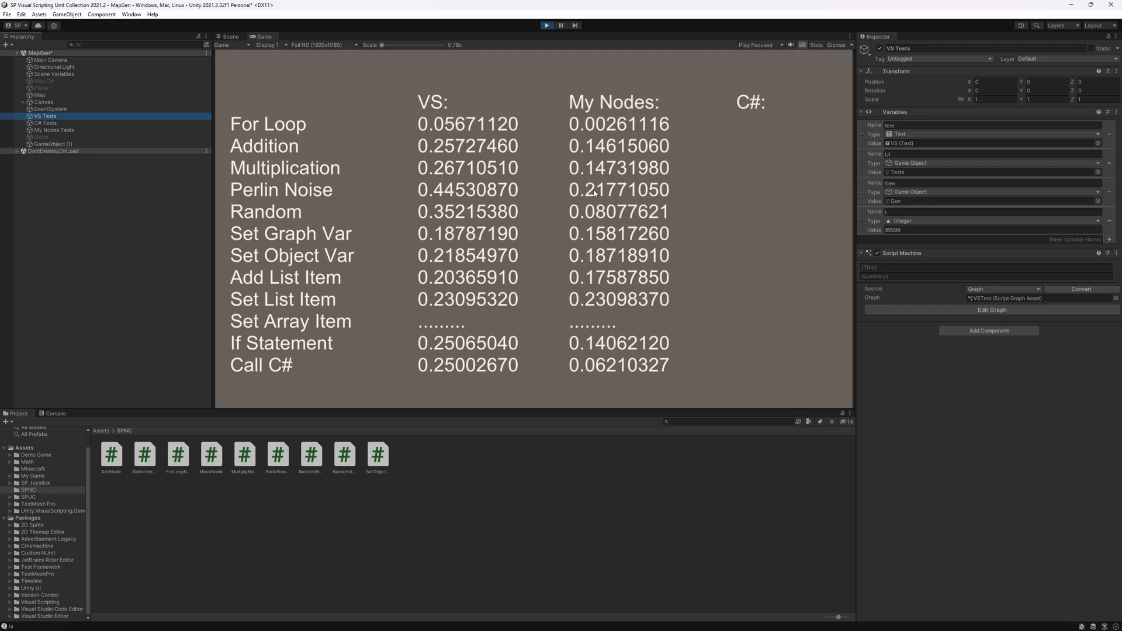
mouse_move(597, 194)
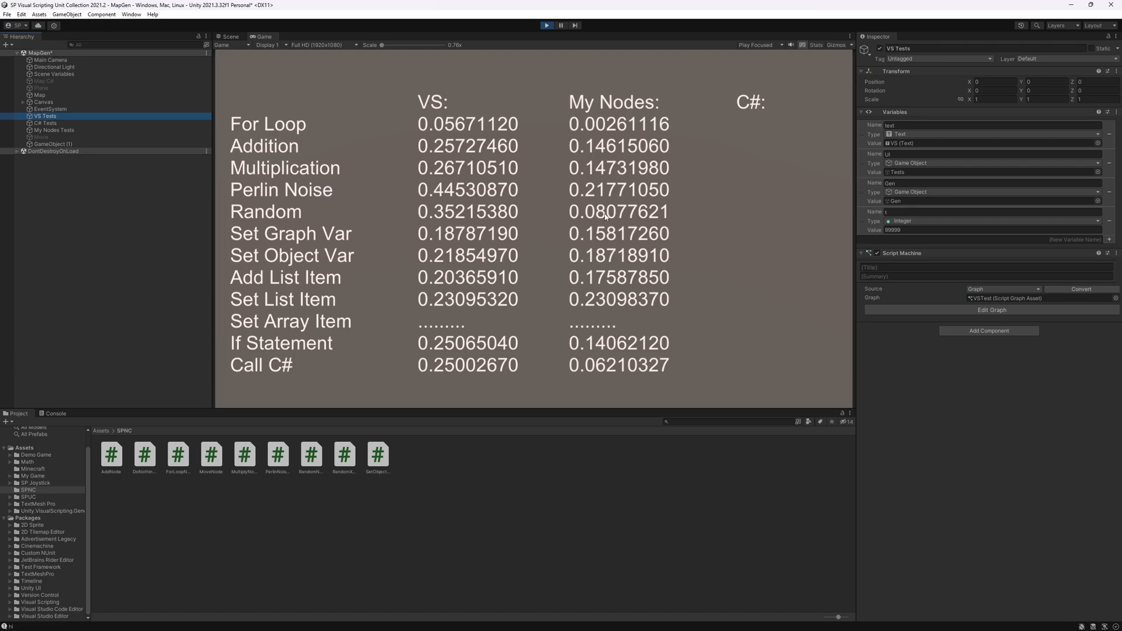
mouse_move(607, 217)
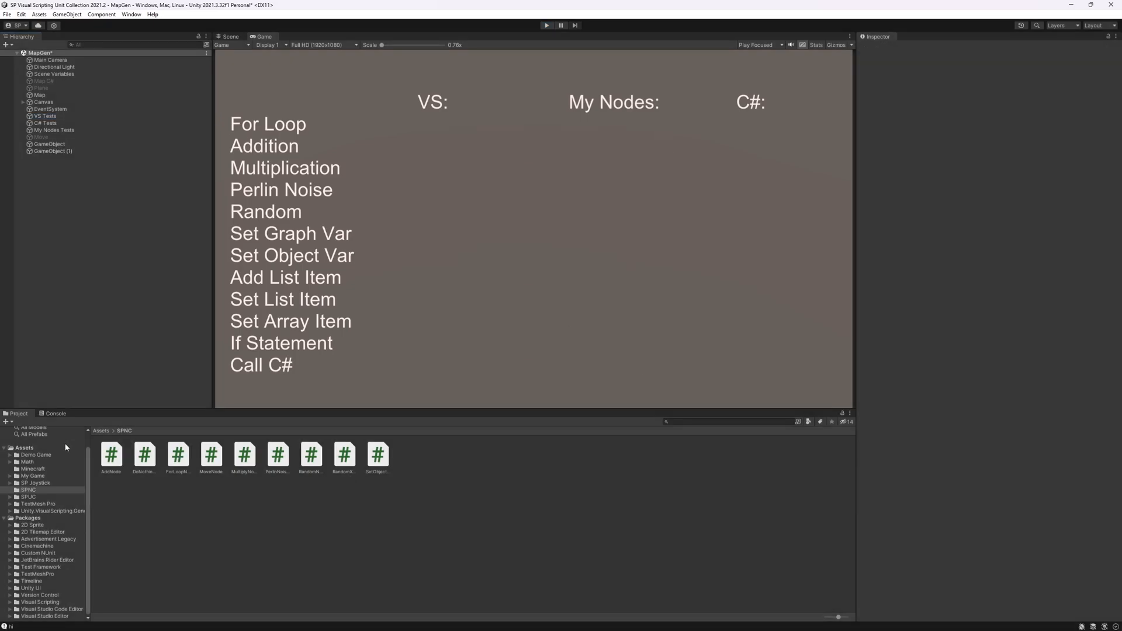
- Preview the SetObjectVarNode and AddNode scripts from the SPNC folder in the Inspector
click(377, 454)
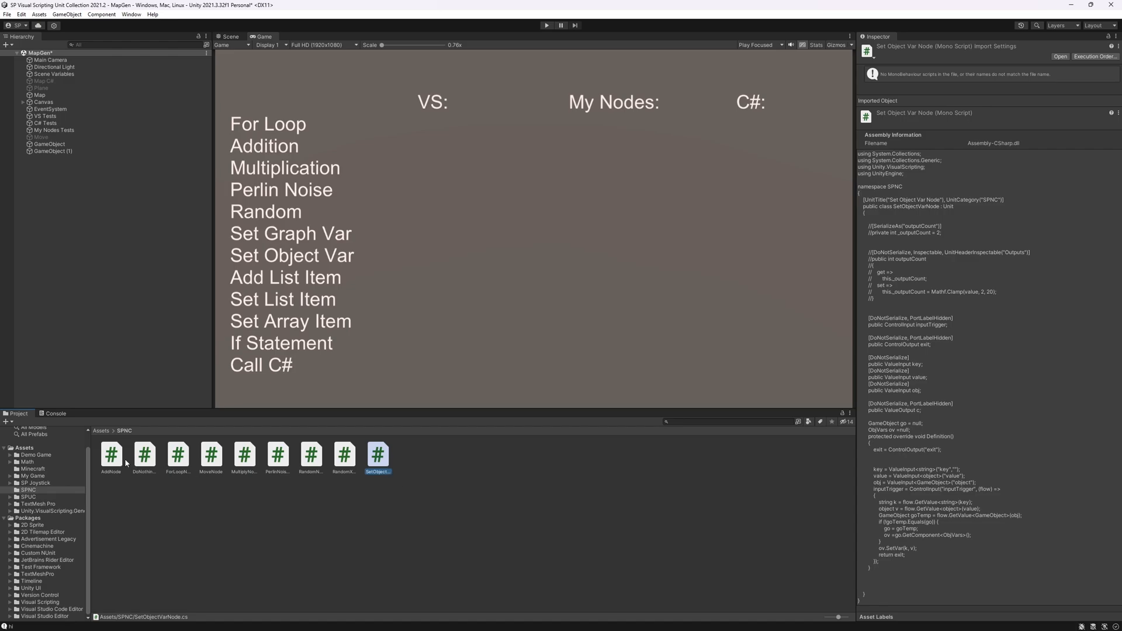
click(111, 456)
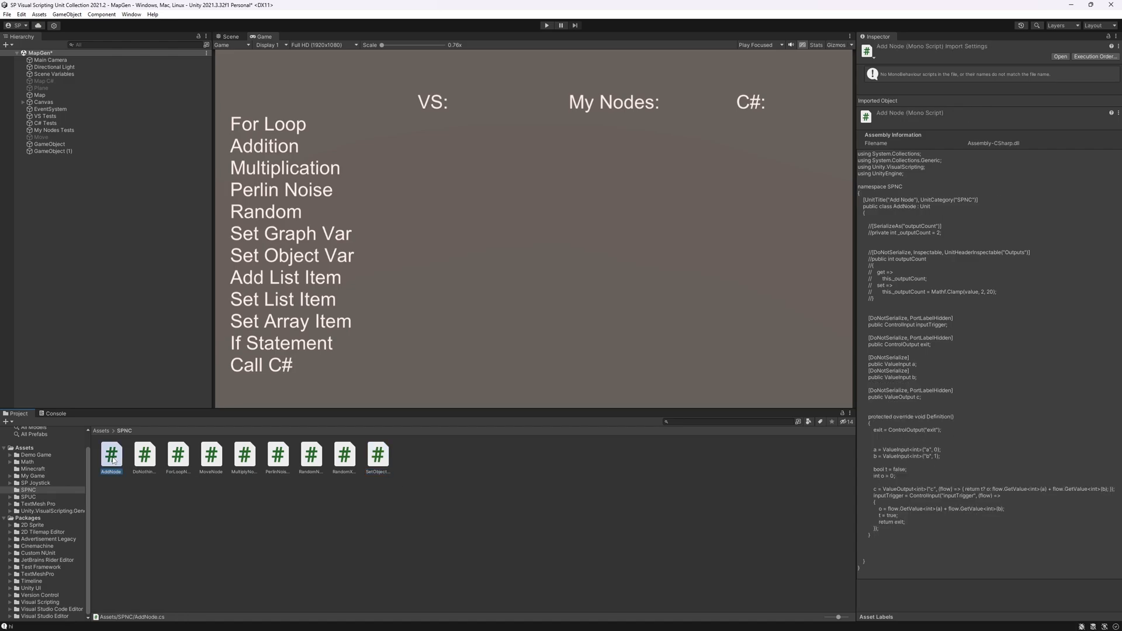
click(378, 455)
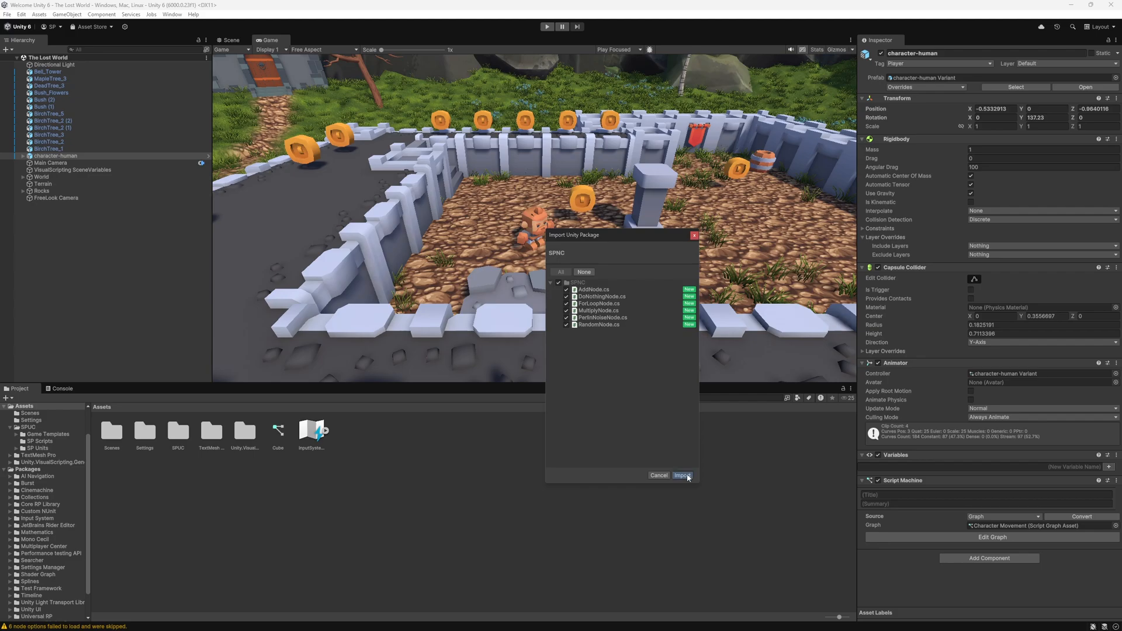
- Import all six SPNC node scripts, including AddNode and ForLoopNode, into Assets
click(682, 476)
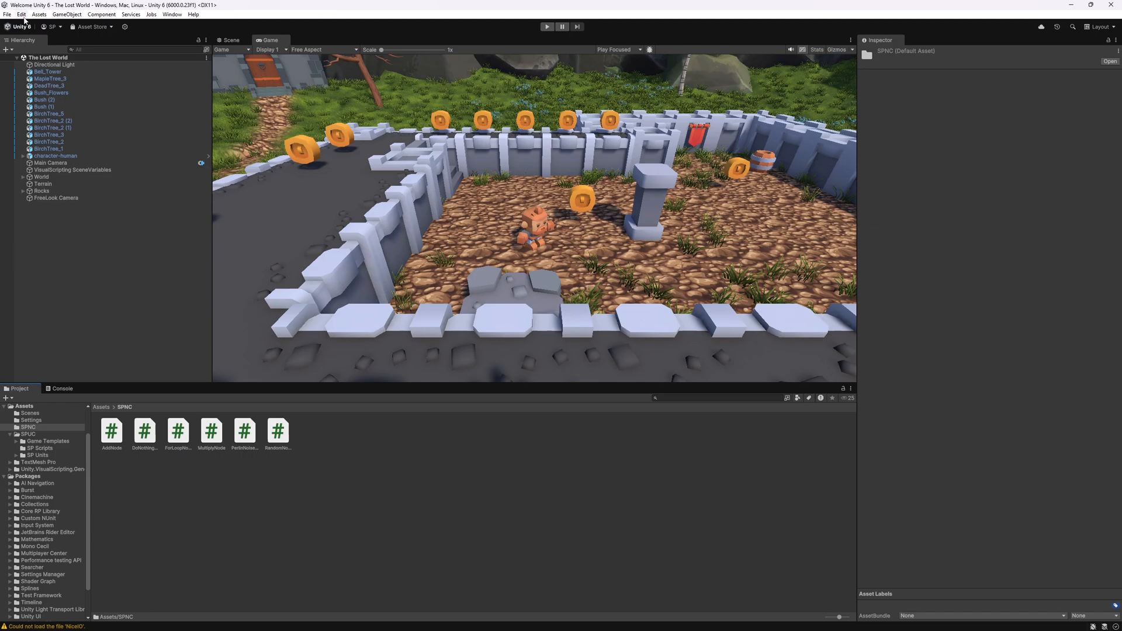
- Regenerate Visual Scripting nodes, close Project Settings, and open the character-human graph
click(22, 13)
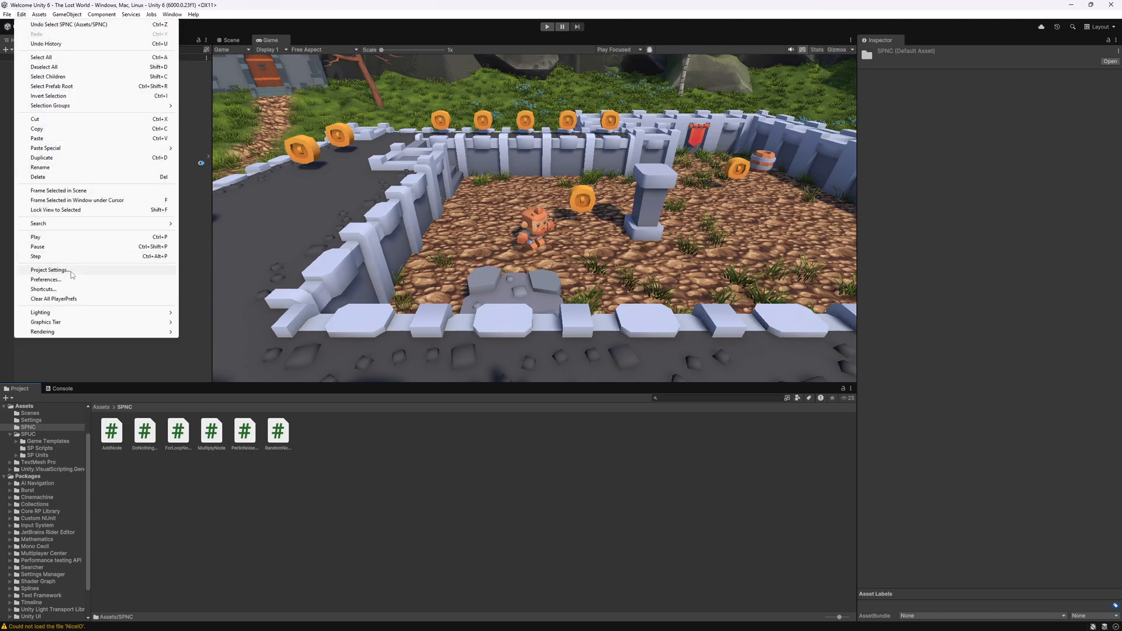
click(49, 270)
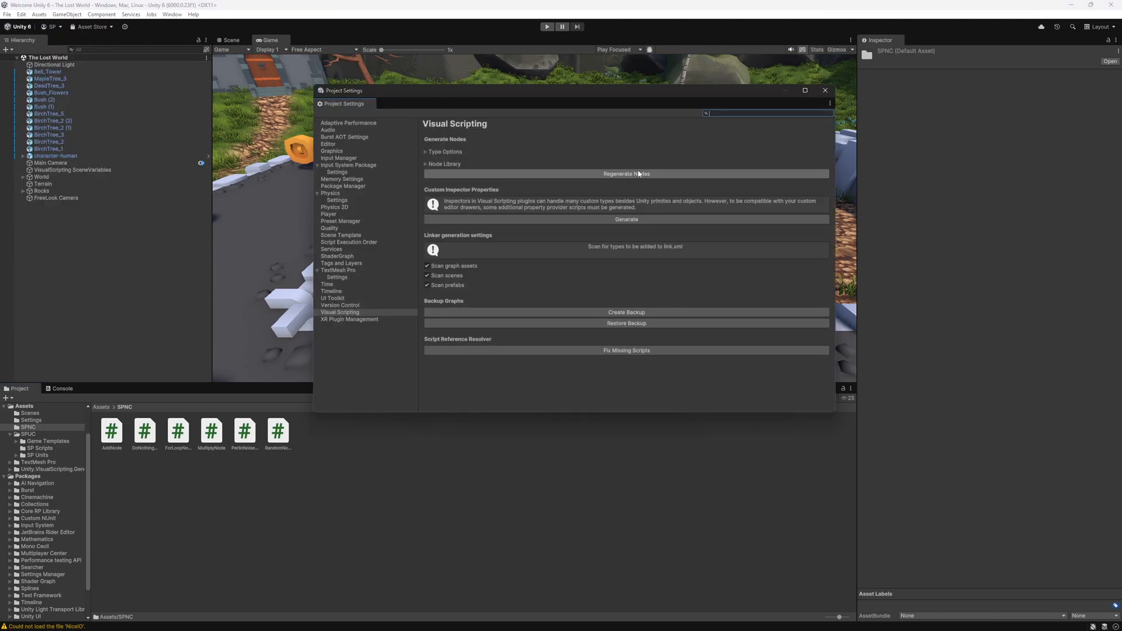
click(339, 312)
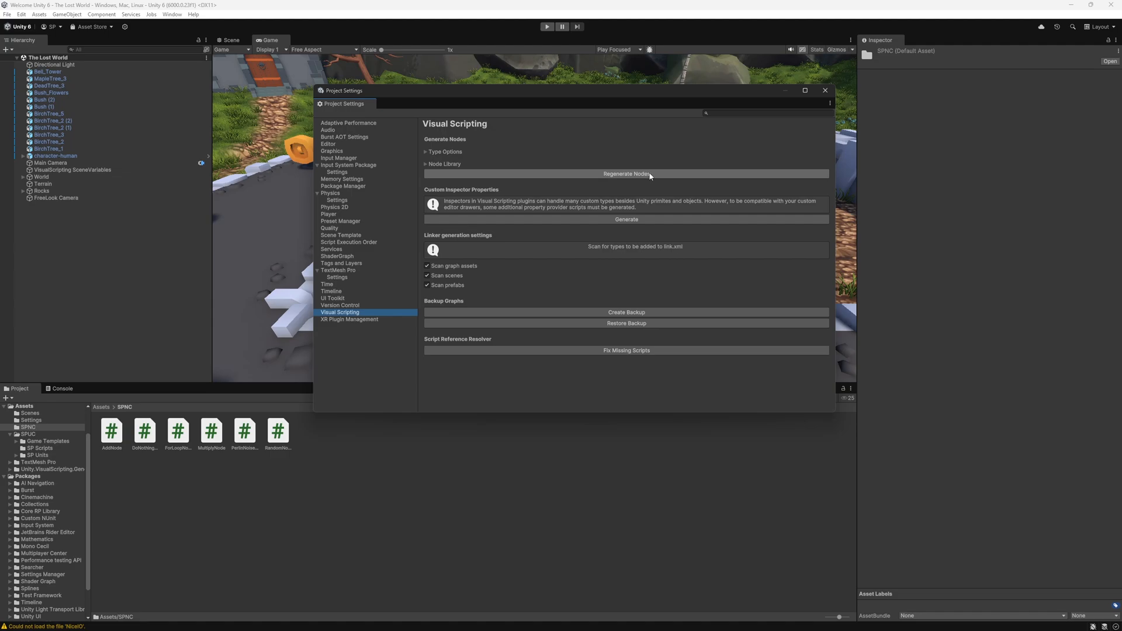
mouse_move(634, 179)
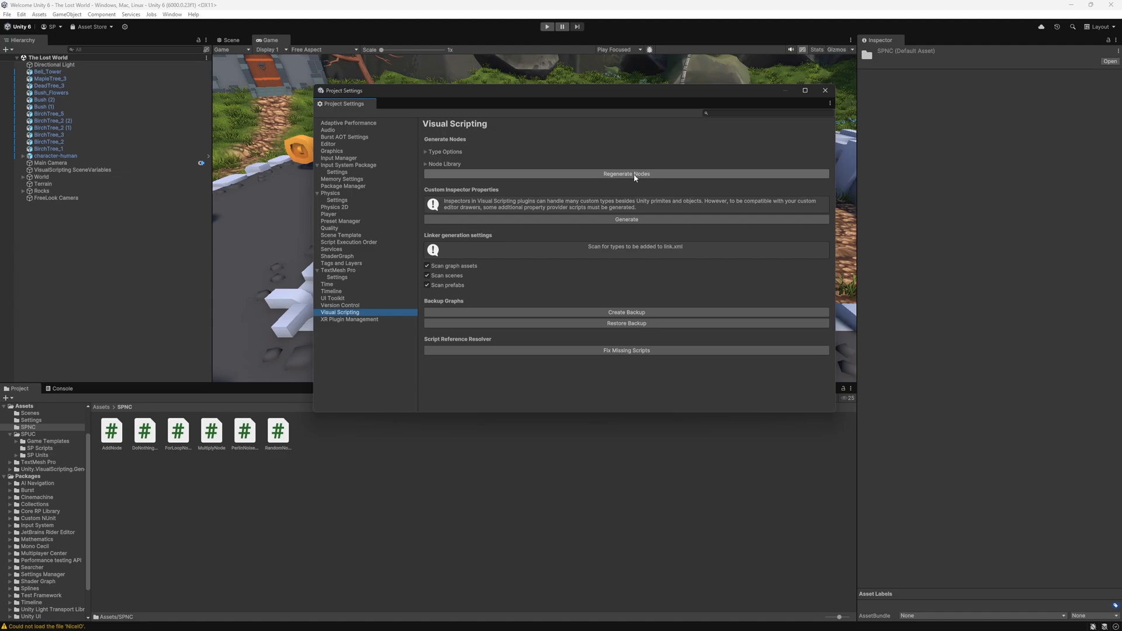
mouse_move(825, 90)
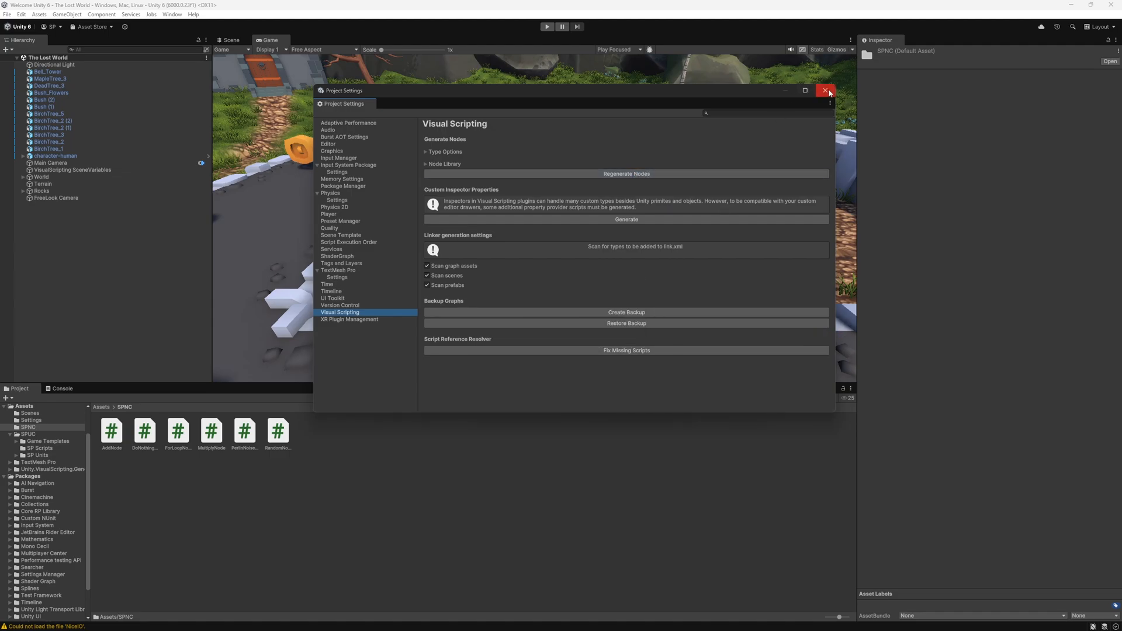
click(825, 90)
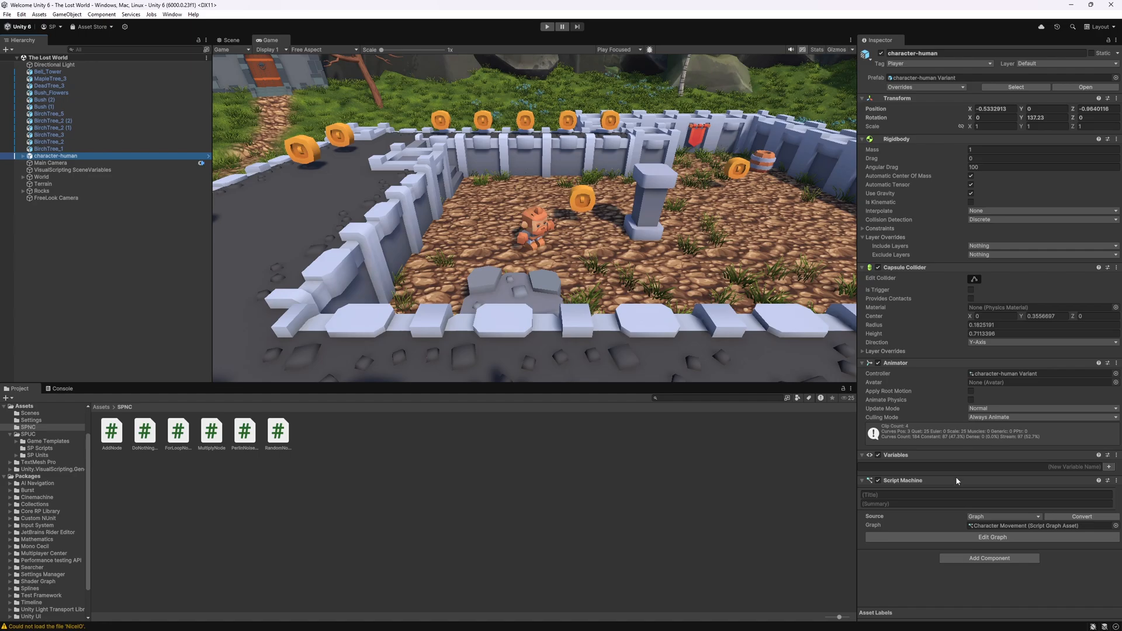
click(992, 537)
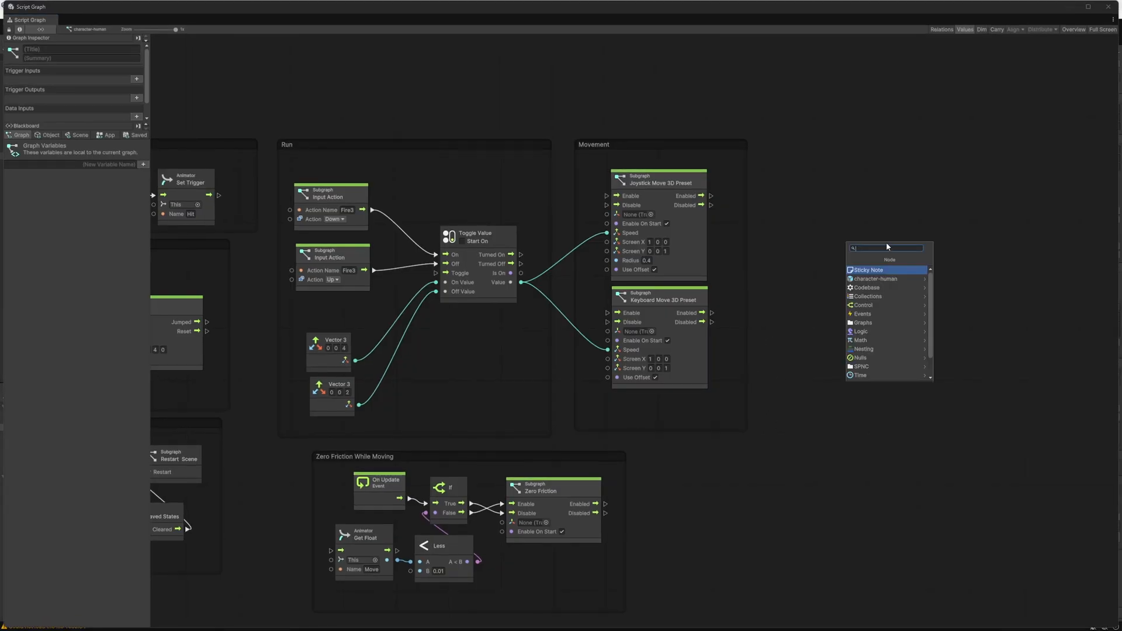
mouse_move(860, 366)
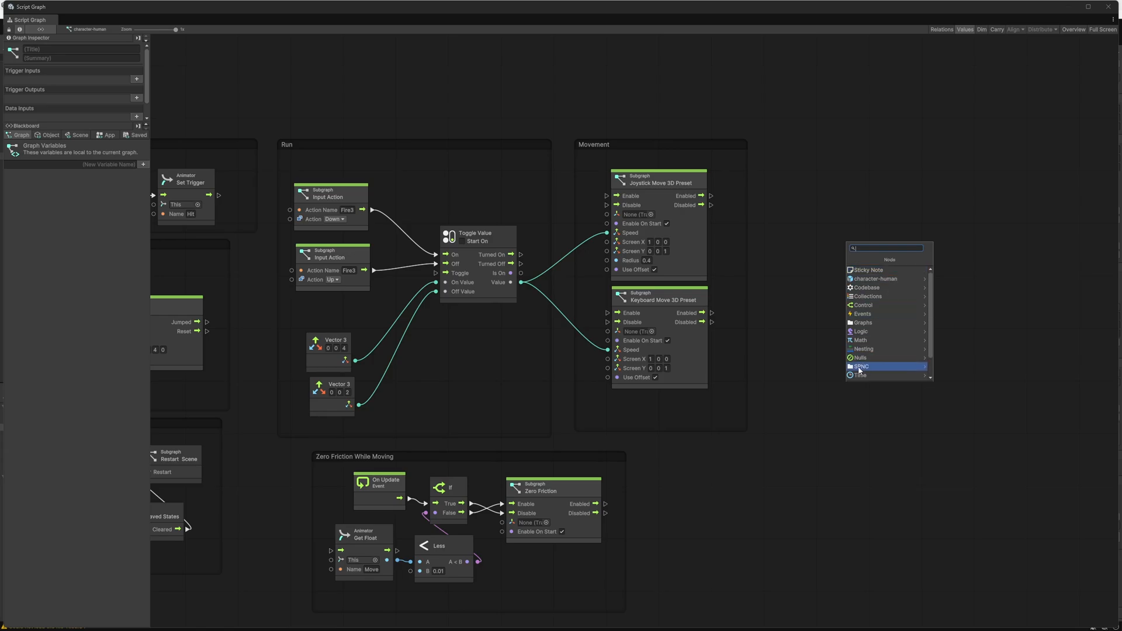
mouse_move(867, 372)
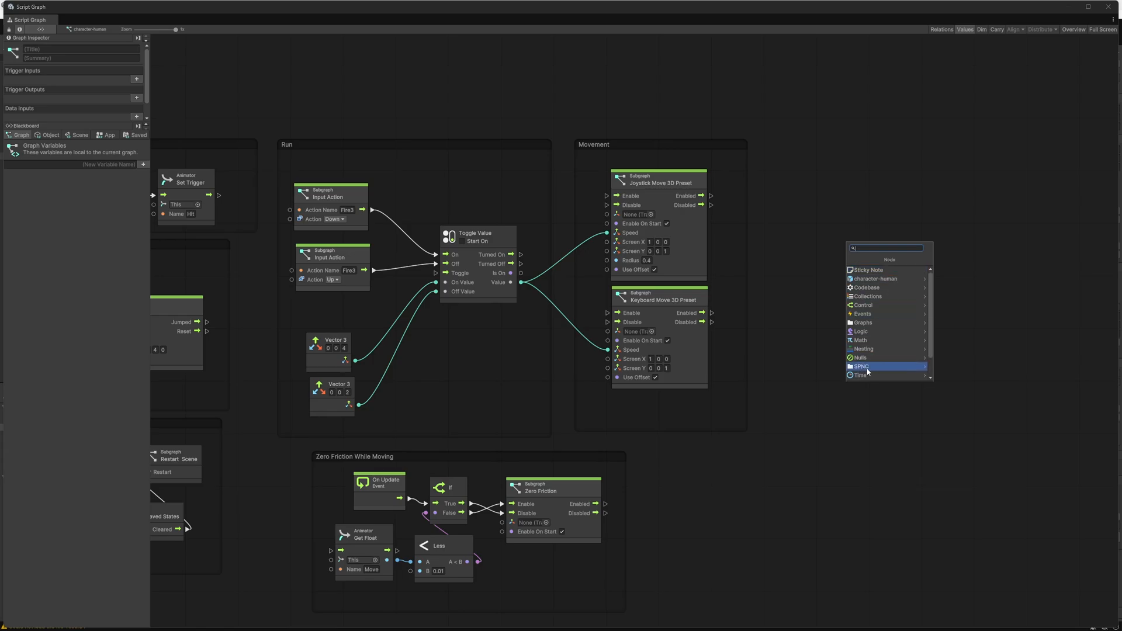
- Show the SPNC category listing Add, Do Nothing, For Loop and Random Node
click(861, 367)
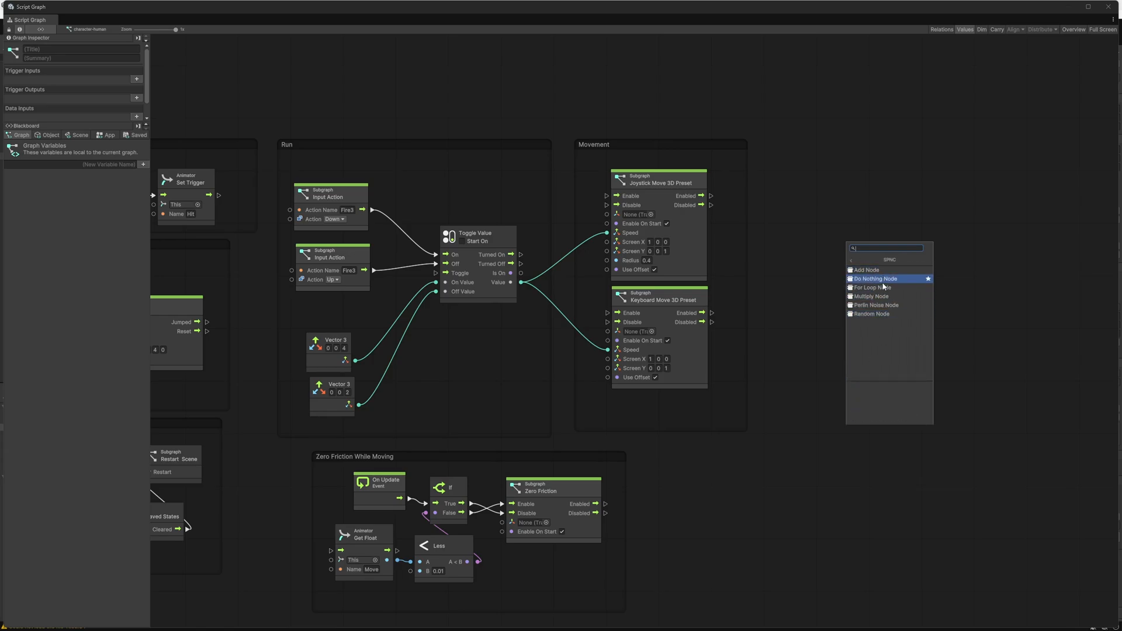